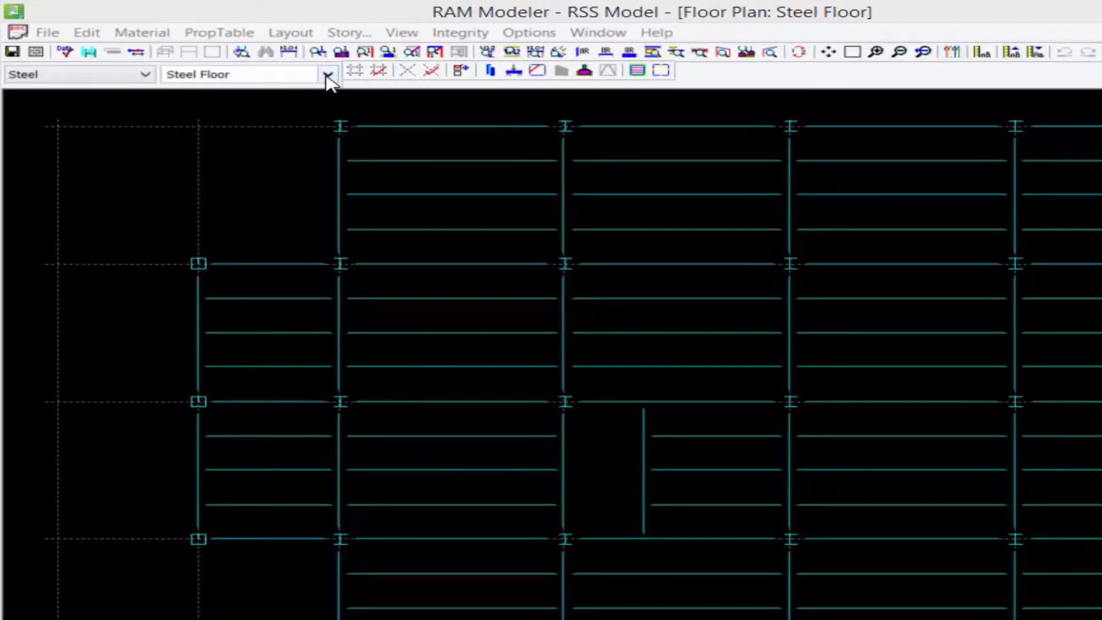
Check the plan's floor type, then in Story Data choose Concrete Floor at 12 ft height
left_click(326, 74)
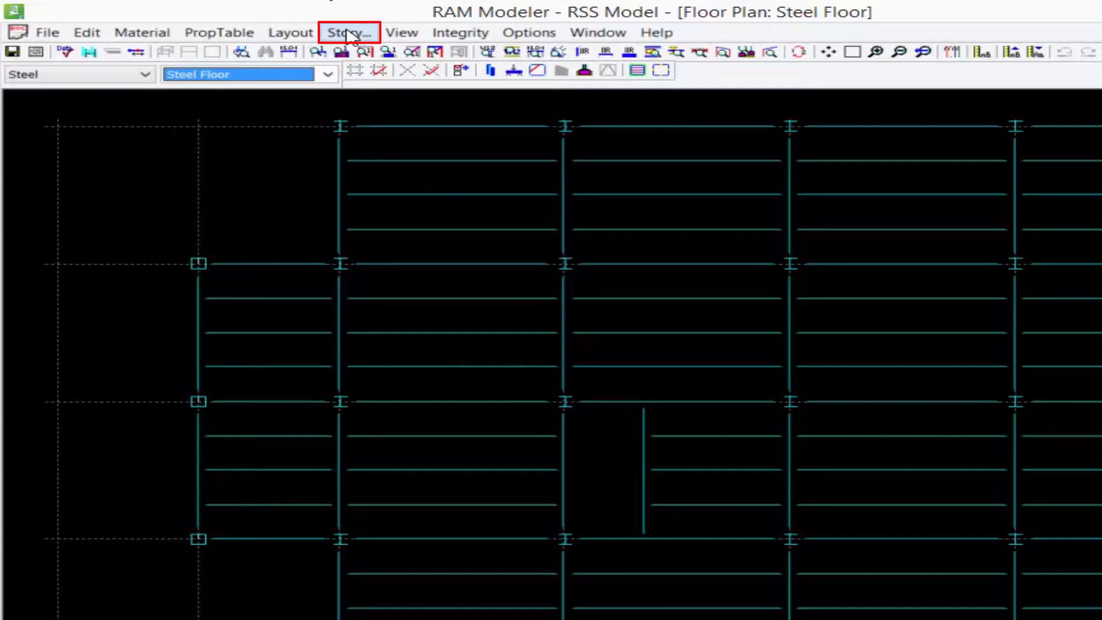
left_click(348, 32)
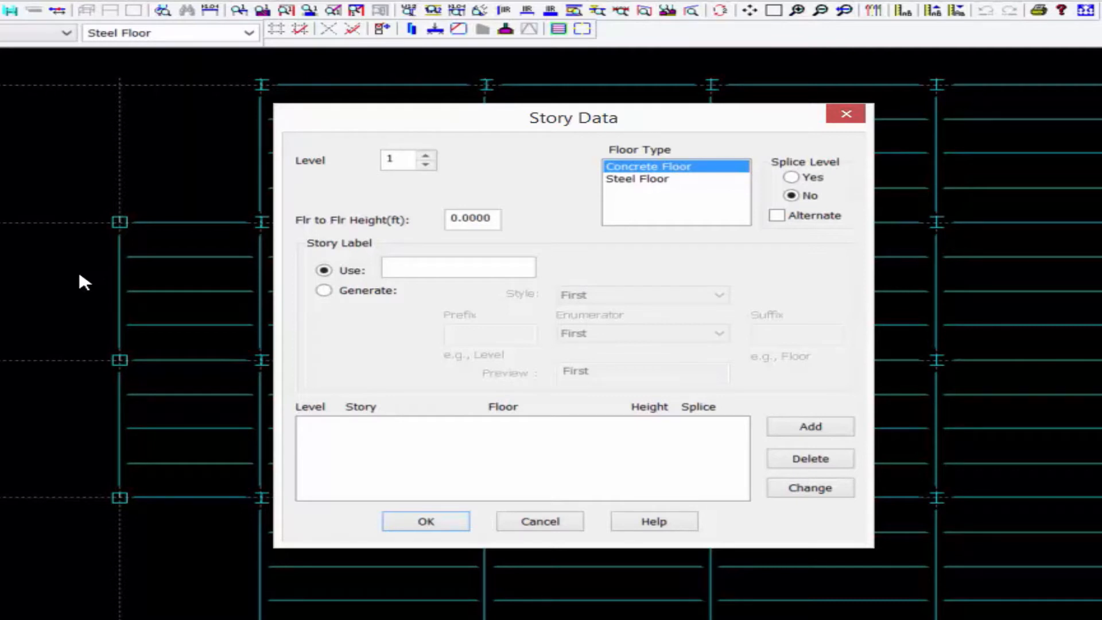
mouse_move(484, 255)
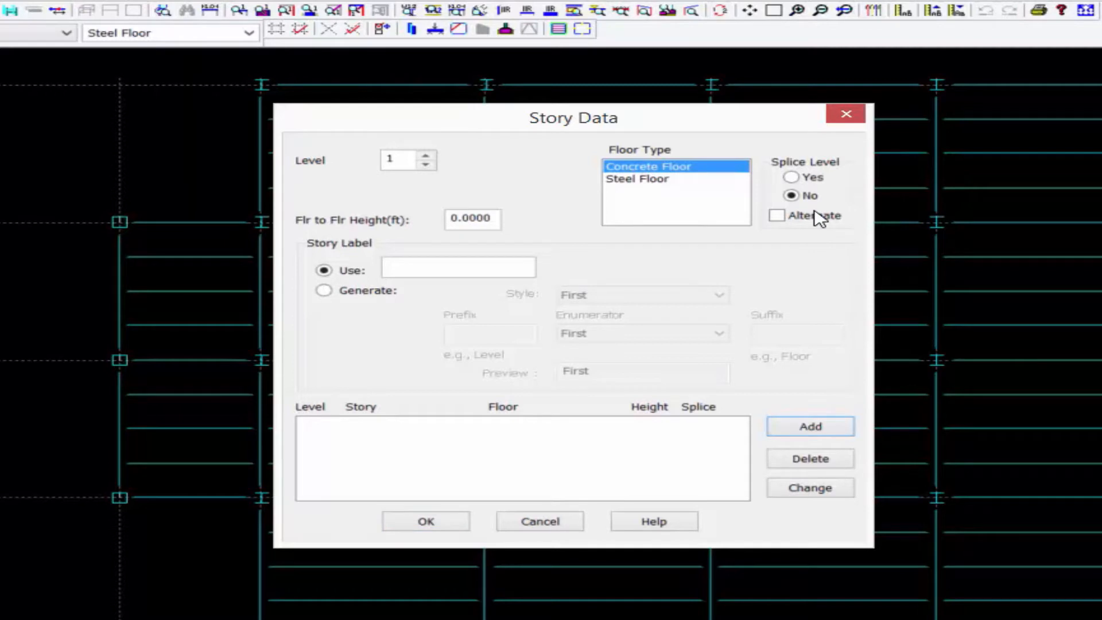
left_click(648, 167)
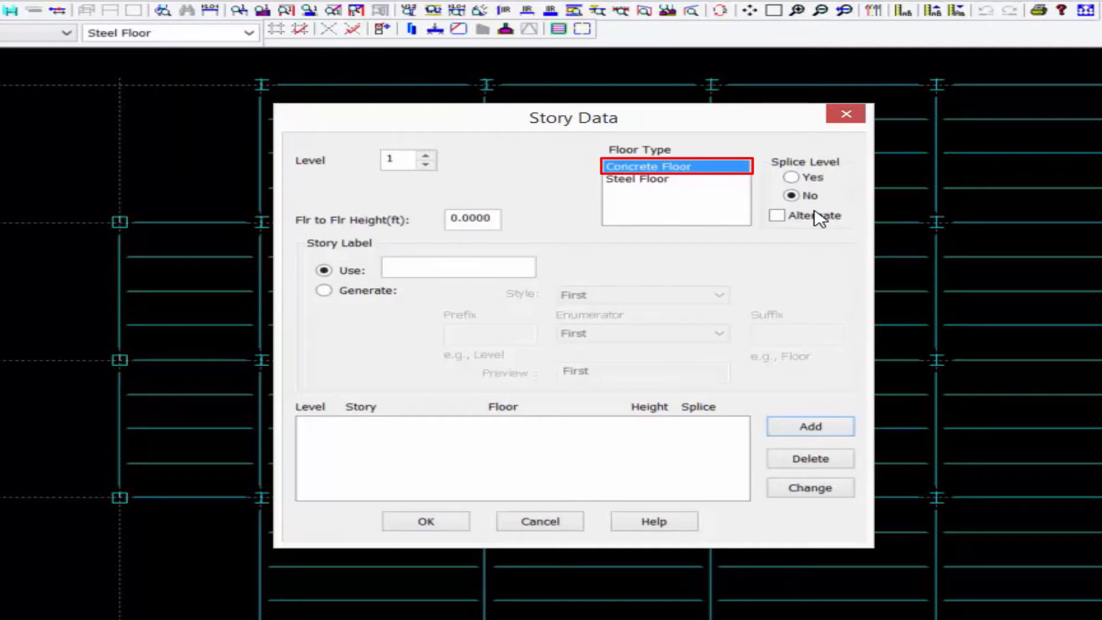
left_click(472, 219)
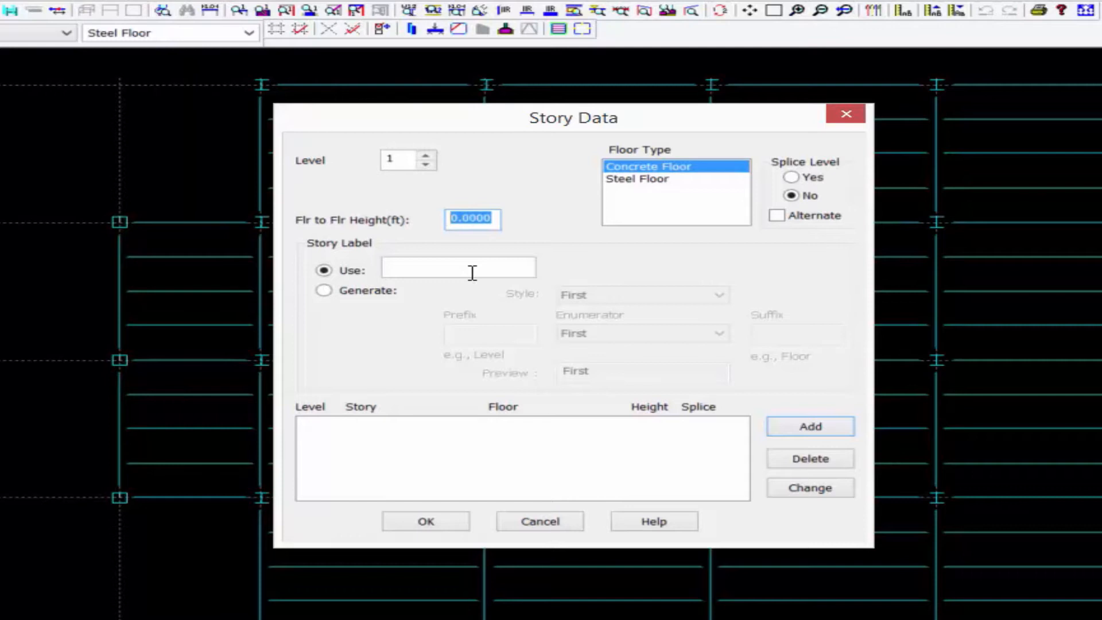
type("1")
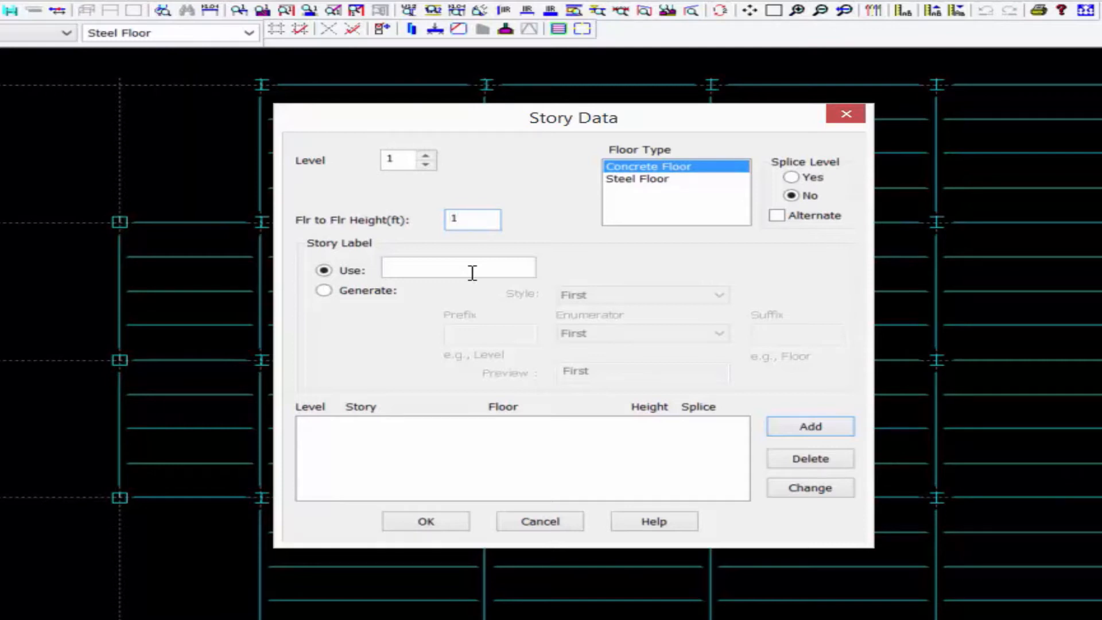
type("2")
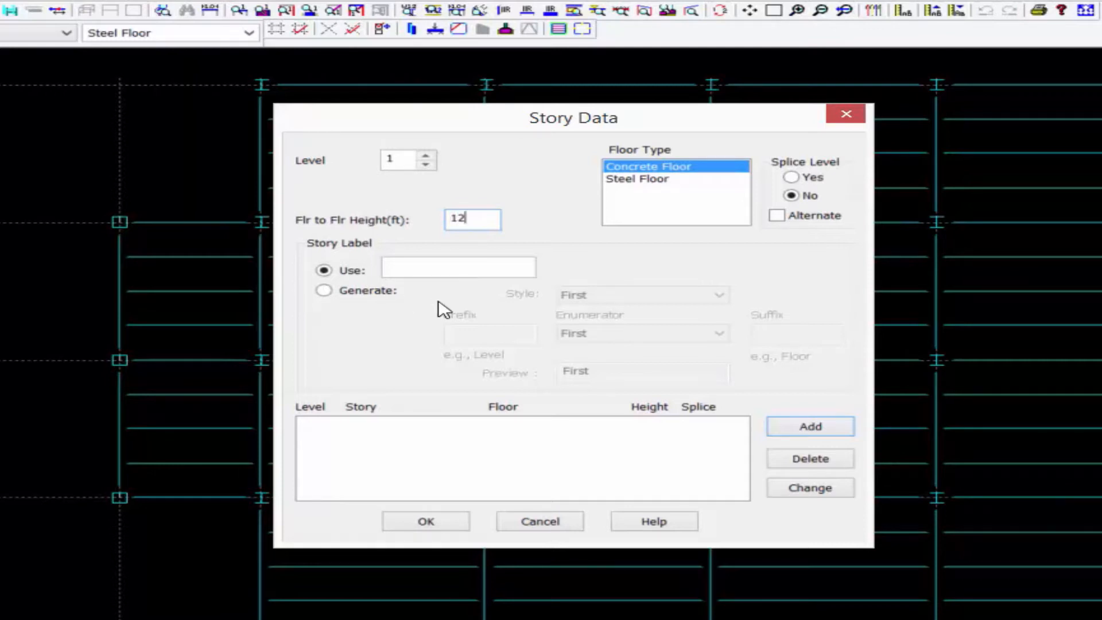
Label level 1 'First Floor' and keep Splice Level set to No
type("First")
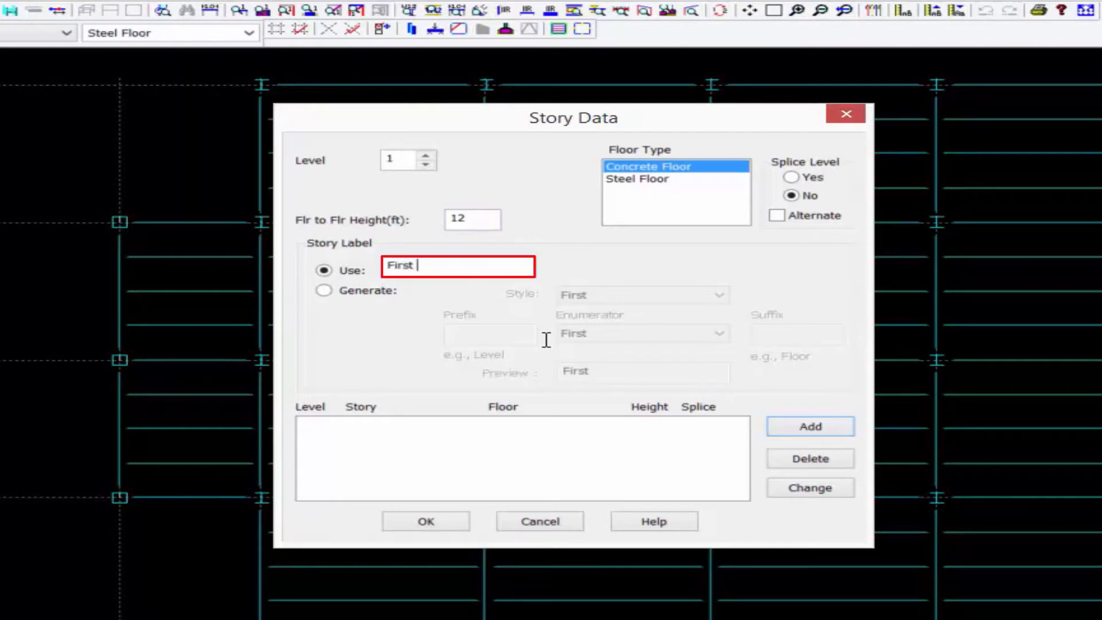
type("Floor")
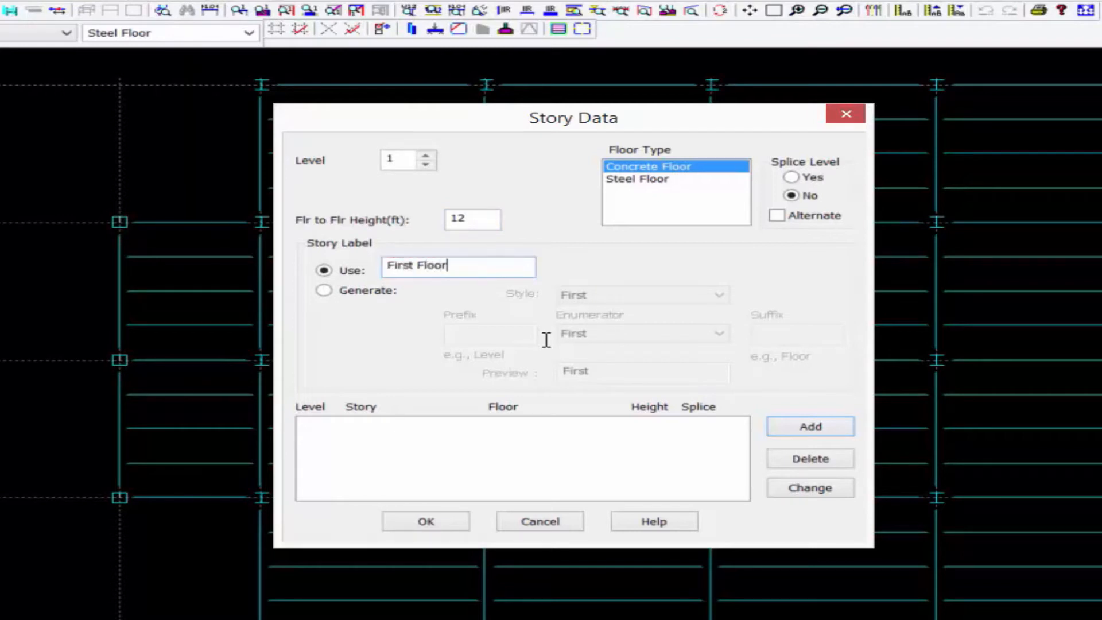
mouse_move(809, 264)
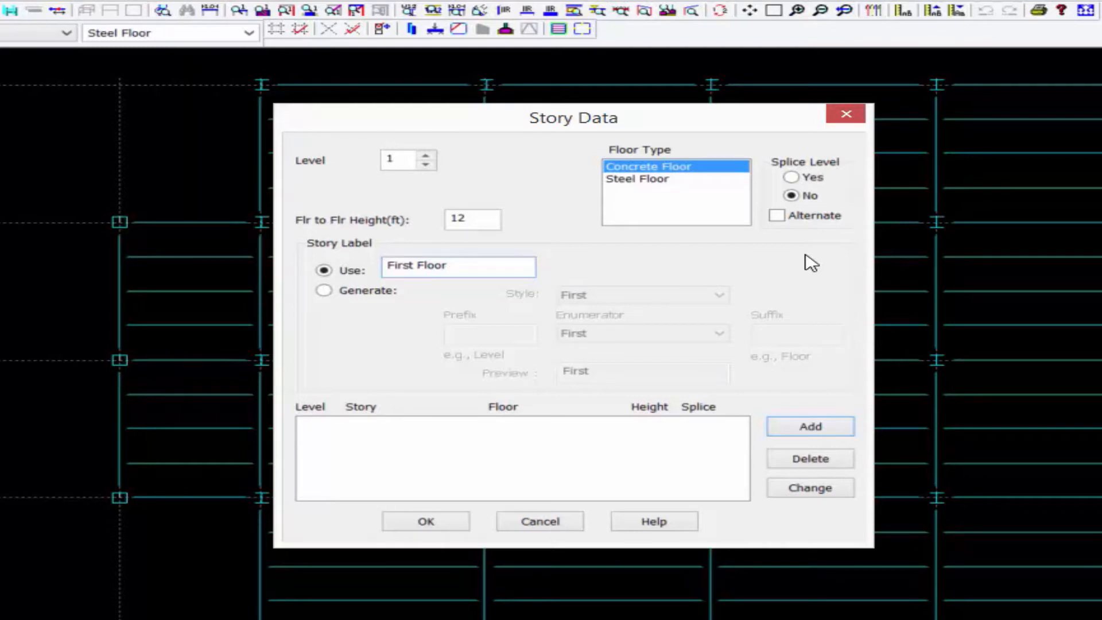
left_click(459, 265)
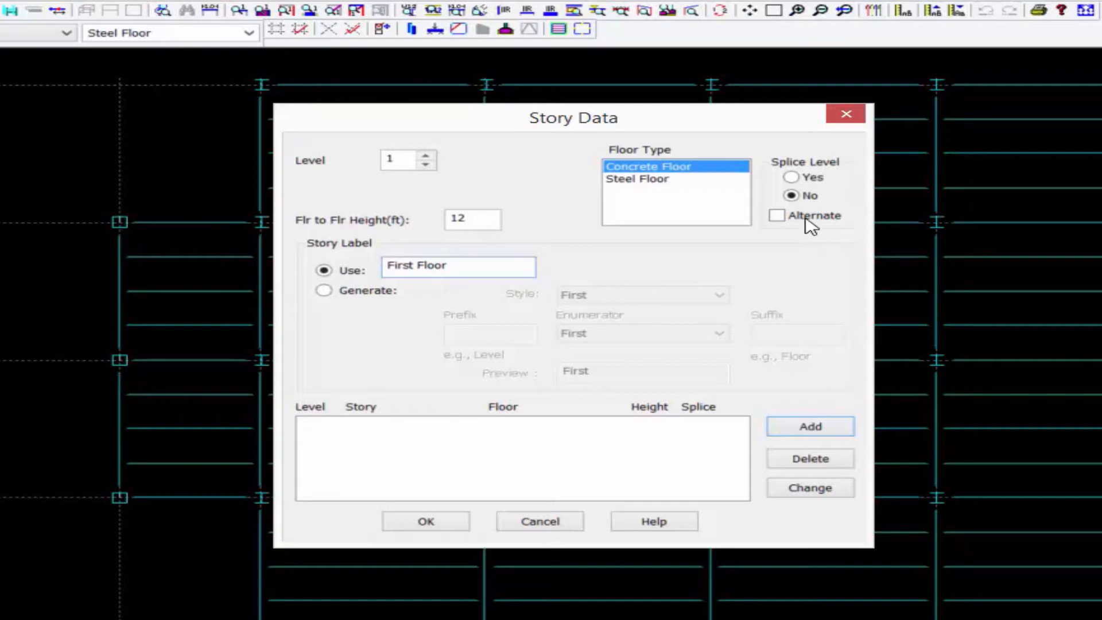
left_click(791, 195)
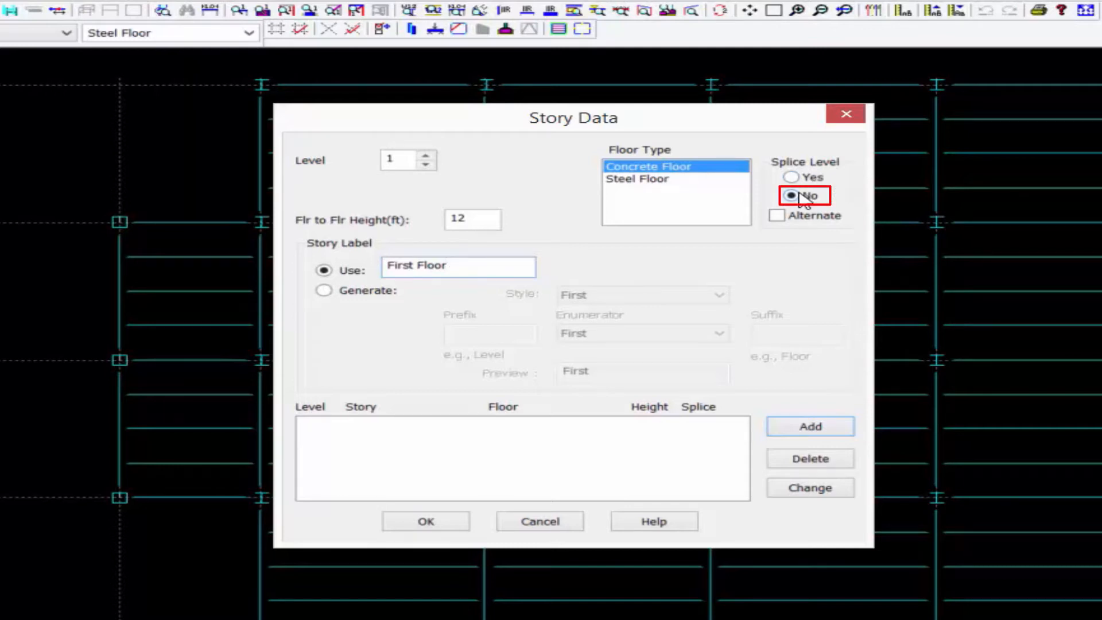
mouse_move(698, 421)
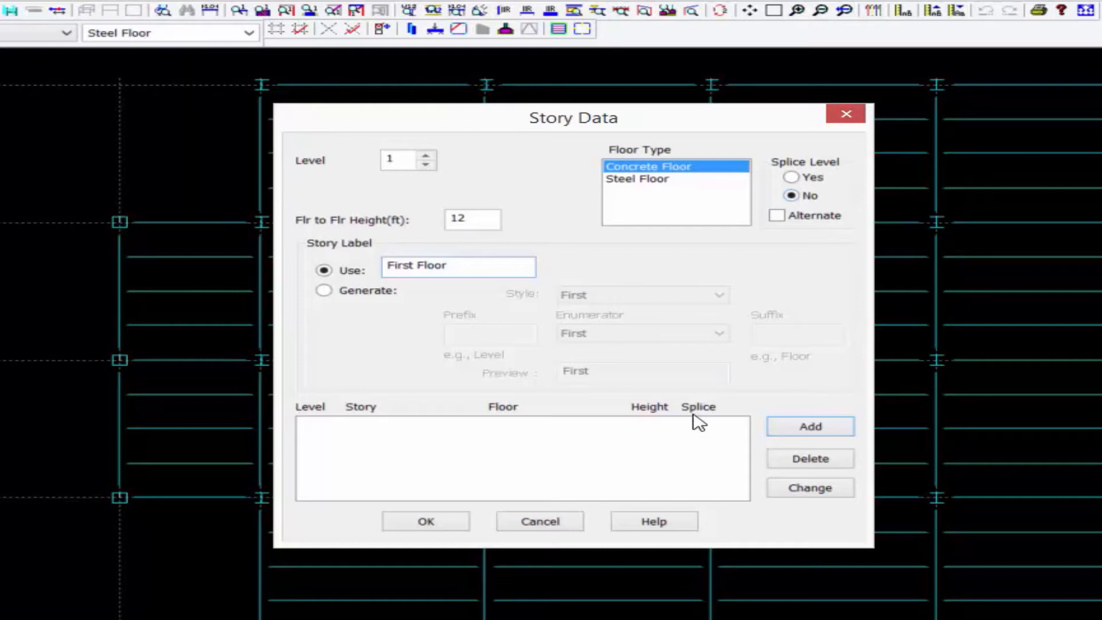
left_click(809, 427)
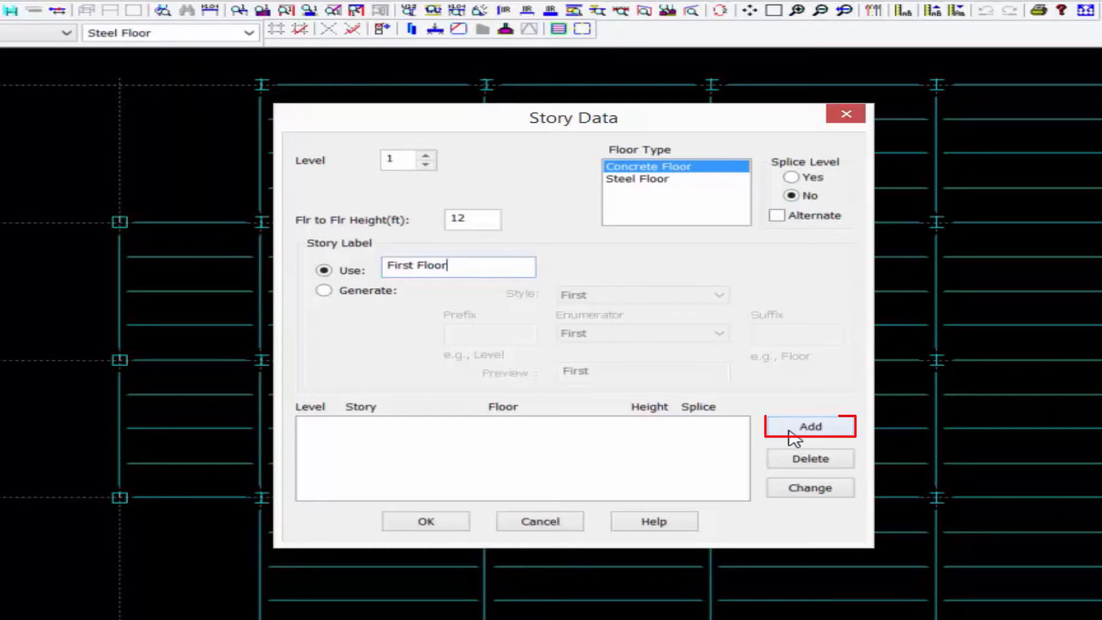
Add First Floor, then add a 12 ft Steel Floor labelled 'Second Floor' to the story list
left_click(809, 427)
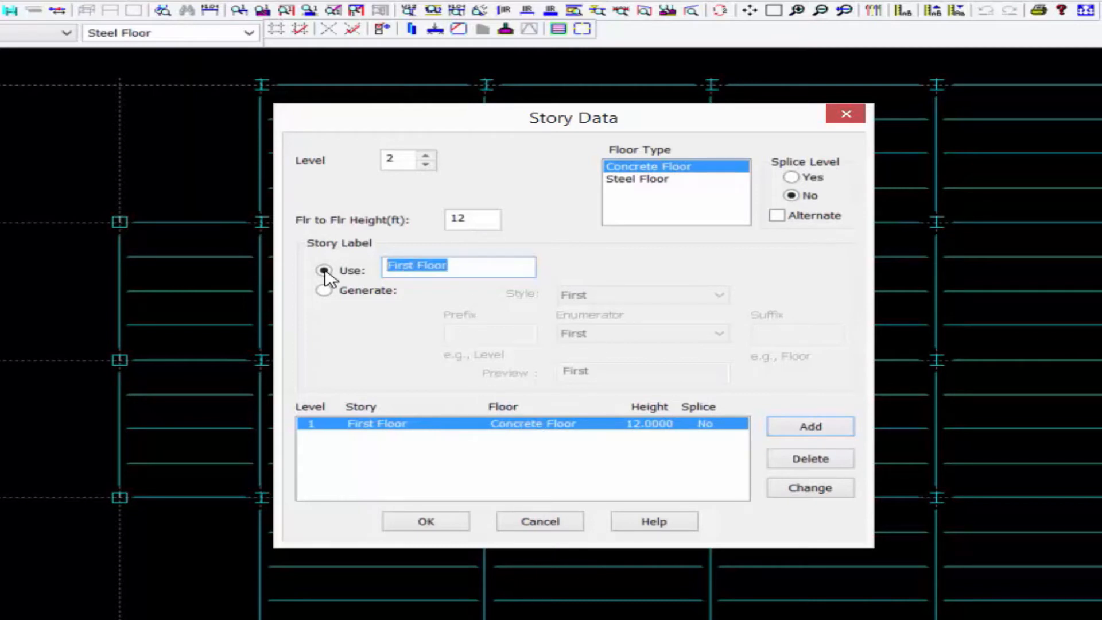
type("Second")
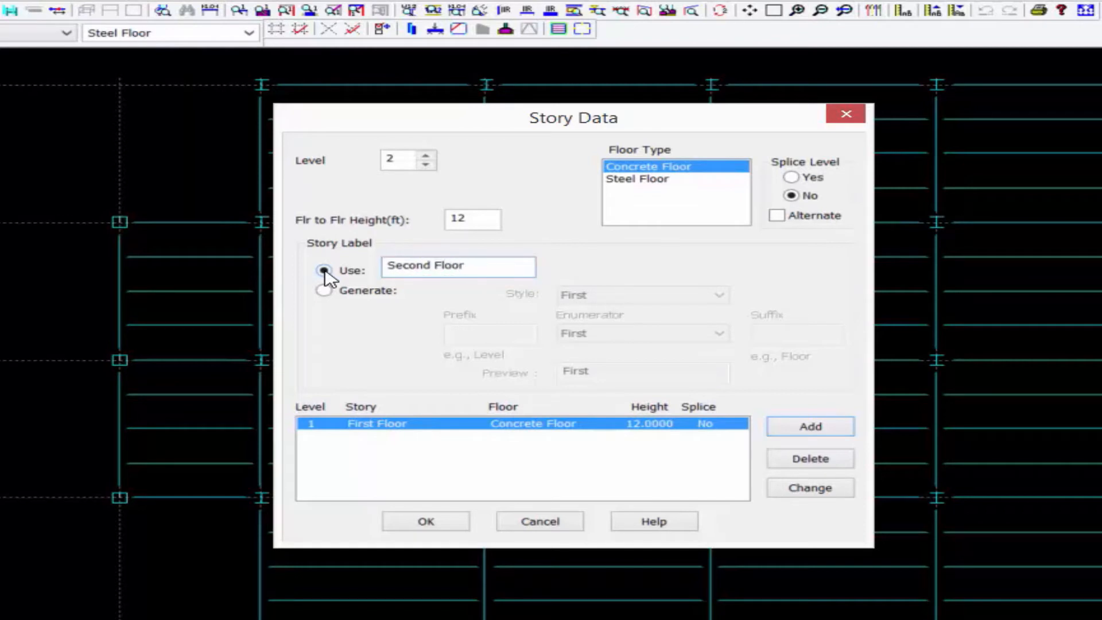
left_click(636, 179)
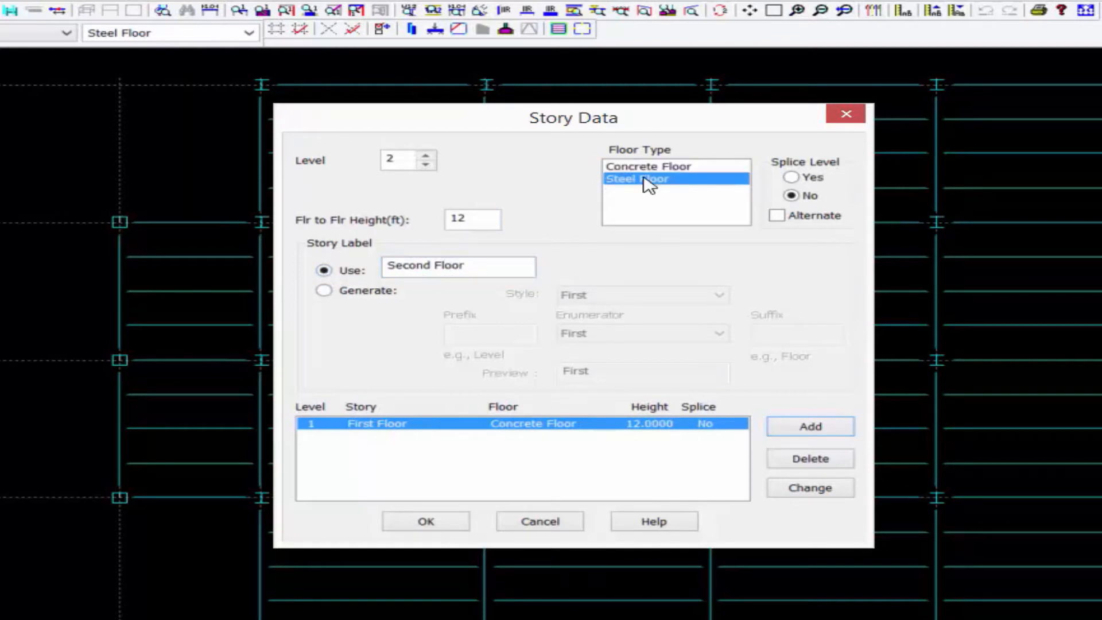
left_click(636, 180)
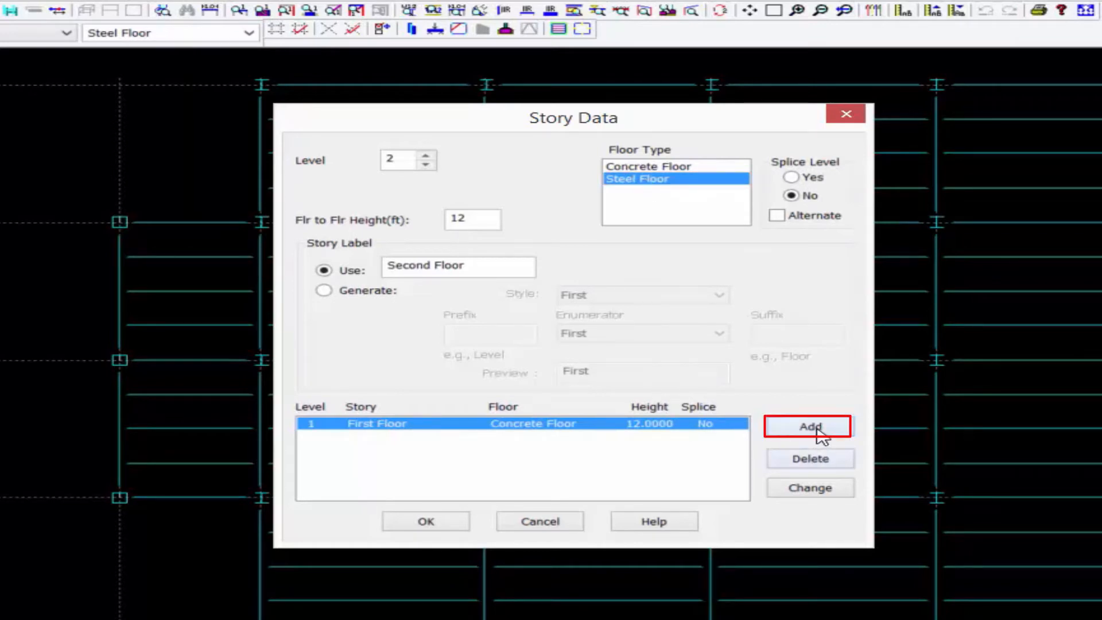
left_click(810, 426)
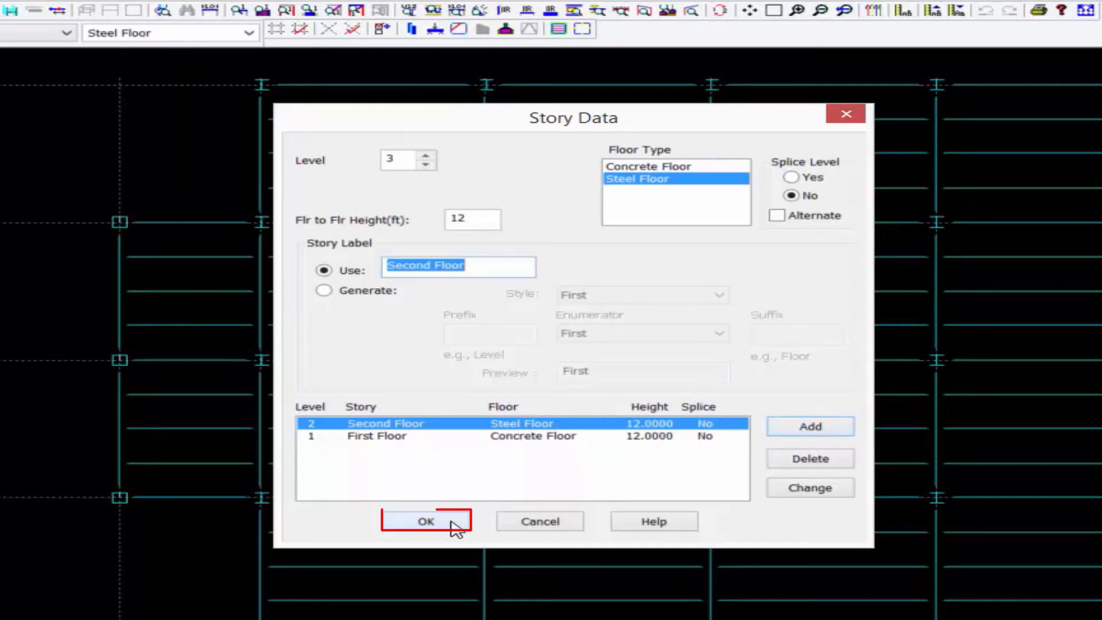
Accept the two stories and launch the model in RAM 3D Viewer
left_click(425, 521)
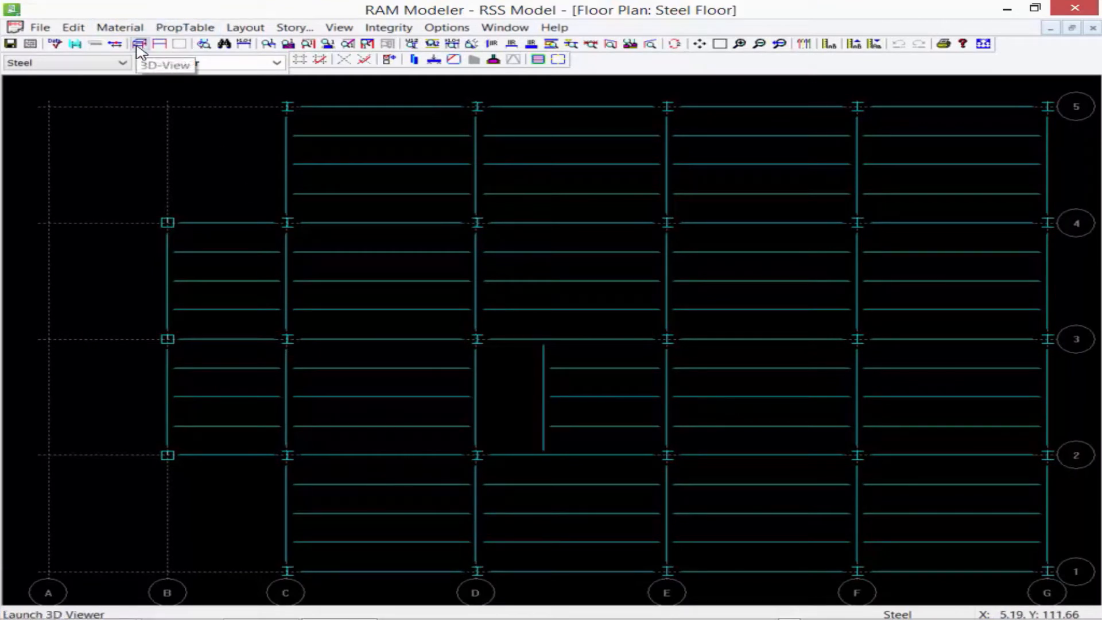
left_click(139, 44)
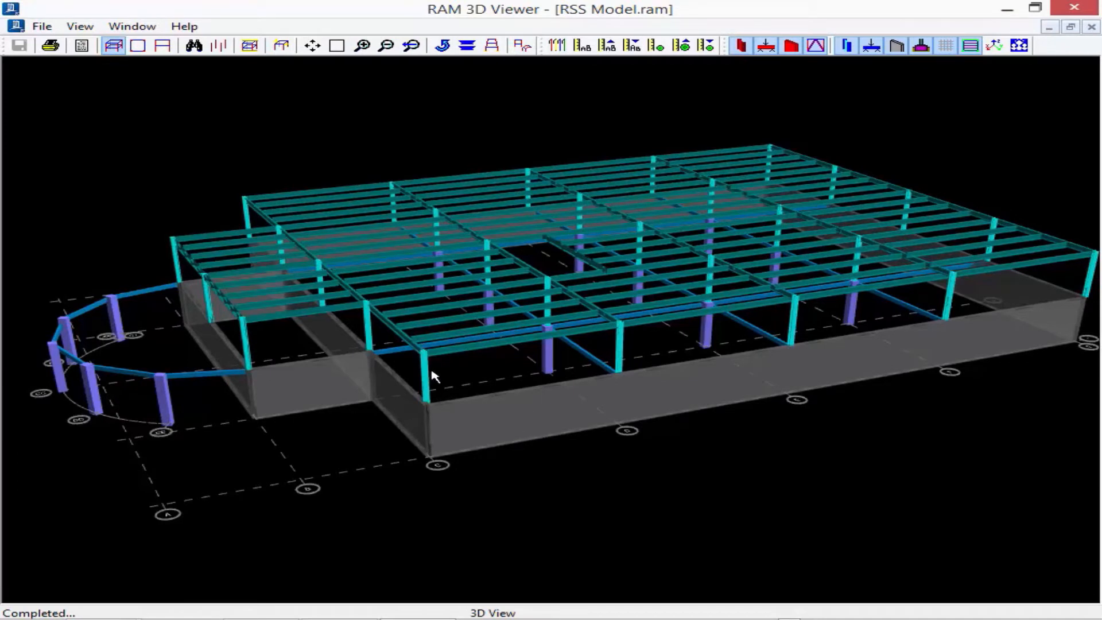
Close RAM 3D Viewer to return to the Steel Floor plan
left_click(41, 26)
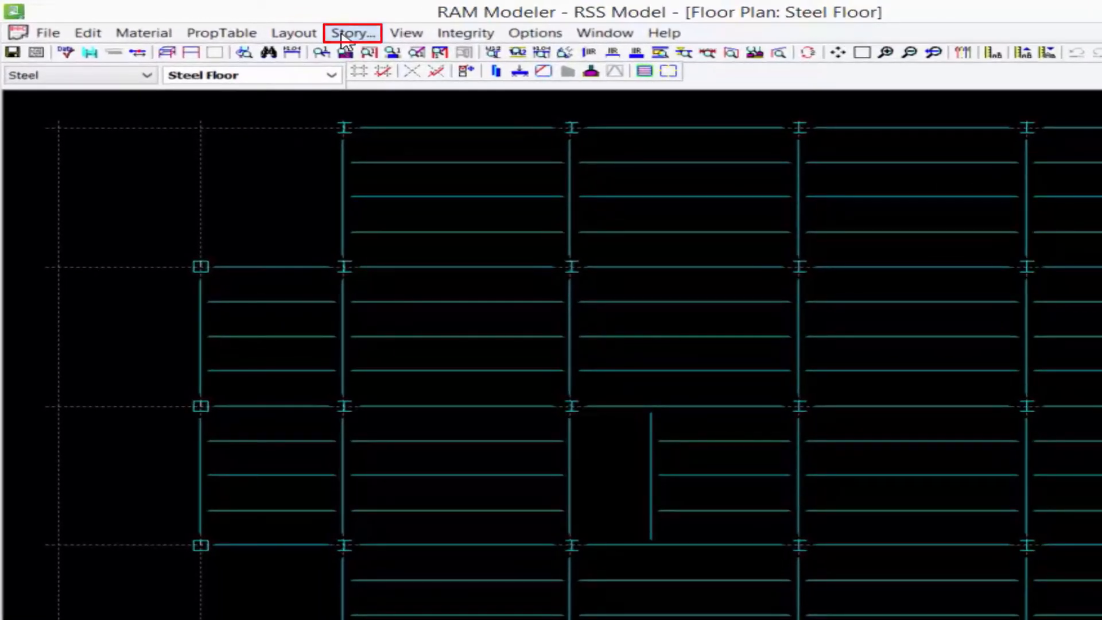
Reopen Story Data and add a 12 ft steel Third Floor to the list
left_click(351, 32)
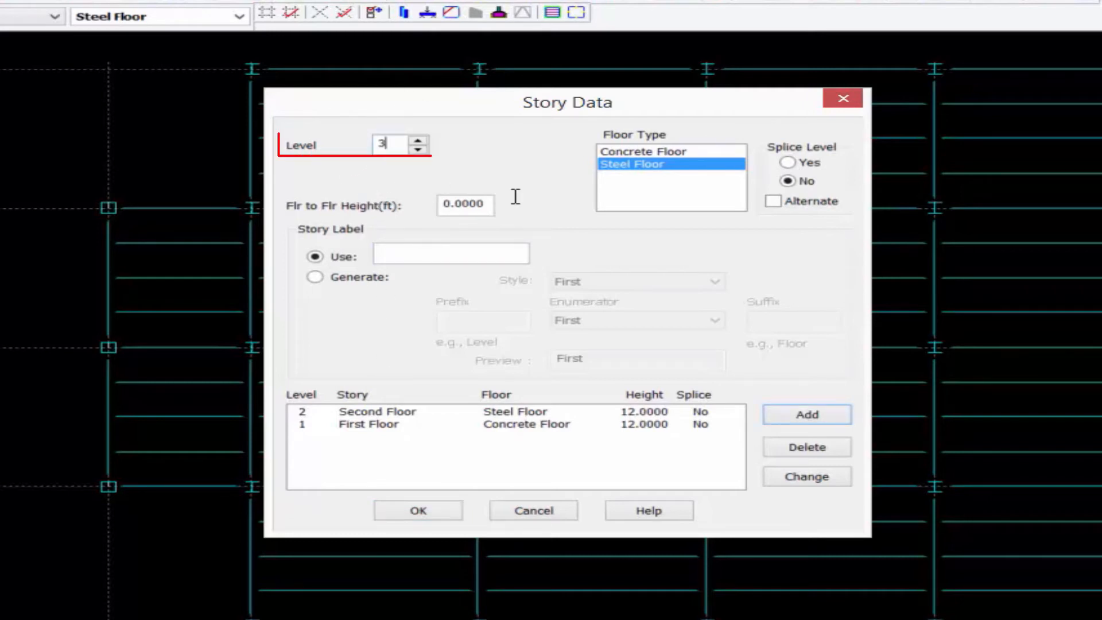
left_click(464, 204)
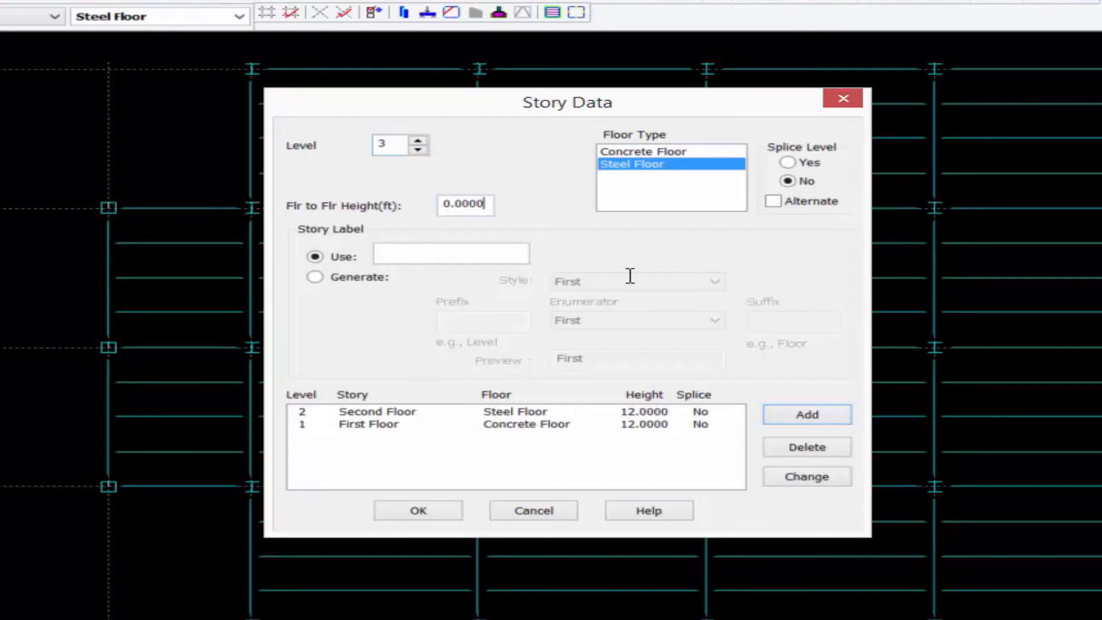
type("12")
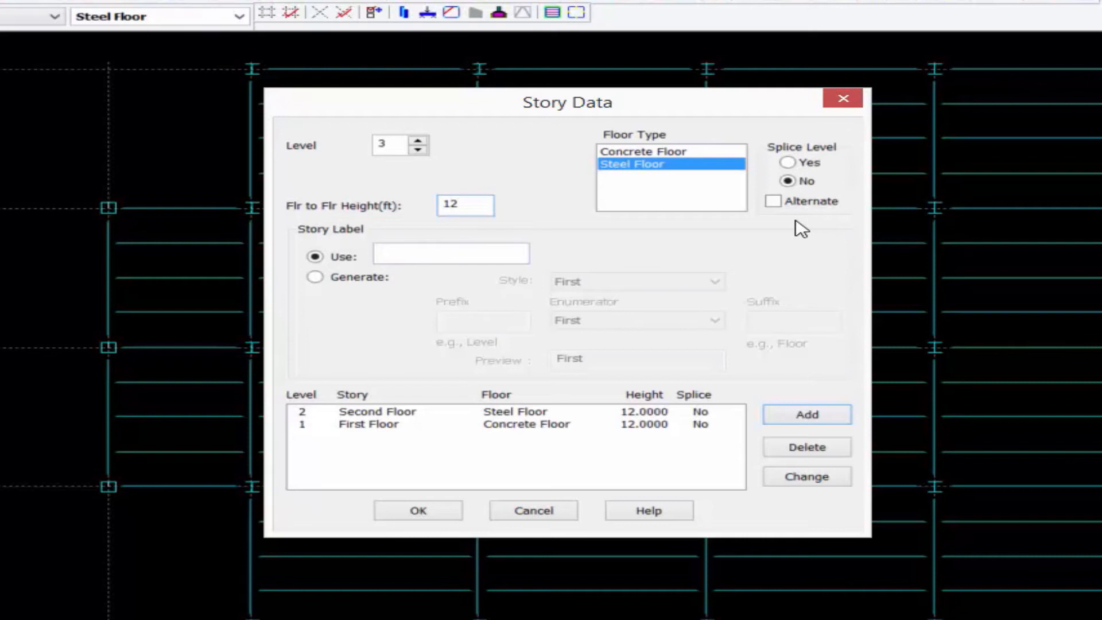
type("Third Floor")
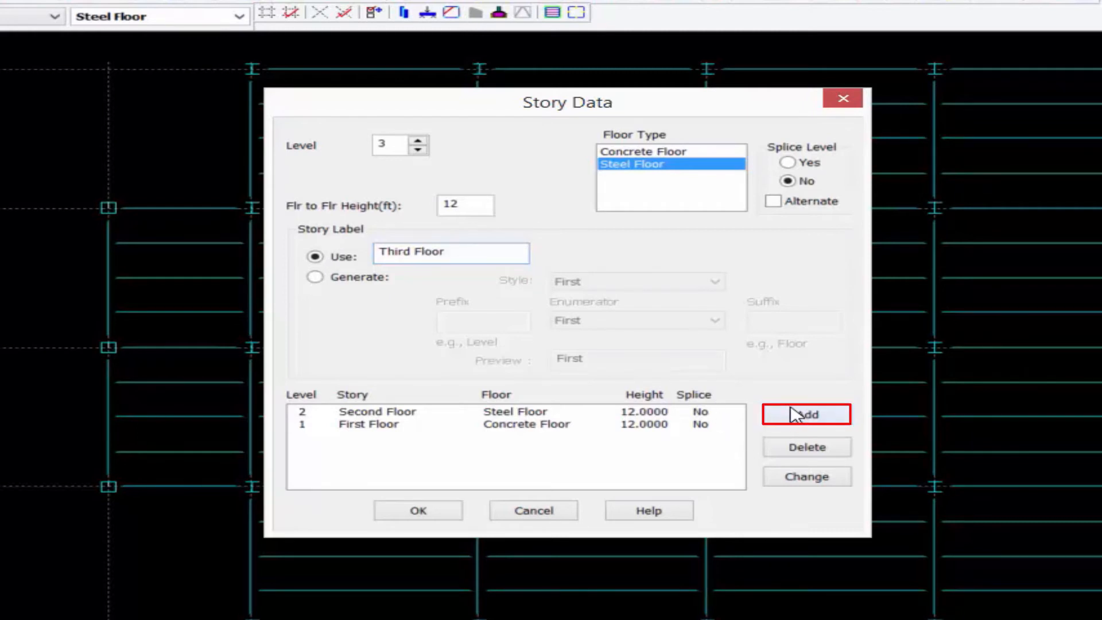
left_click(806, 415)
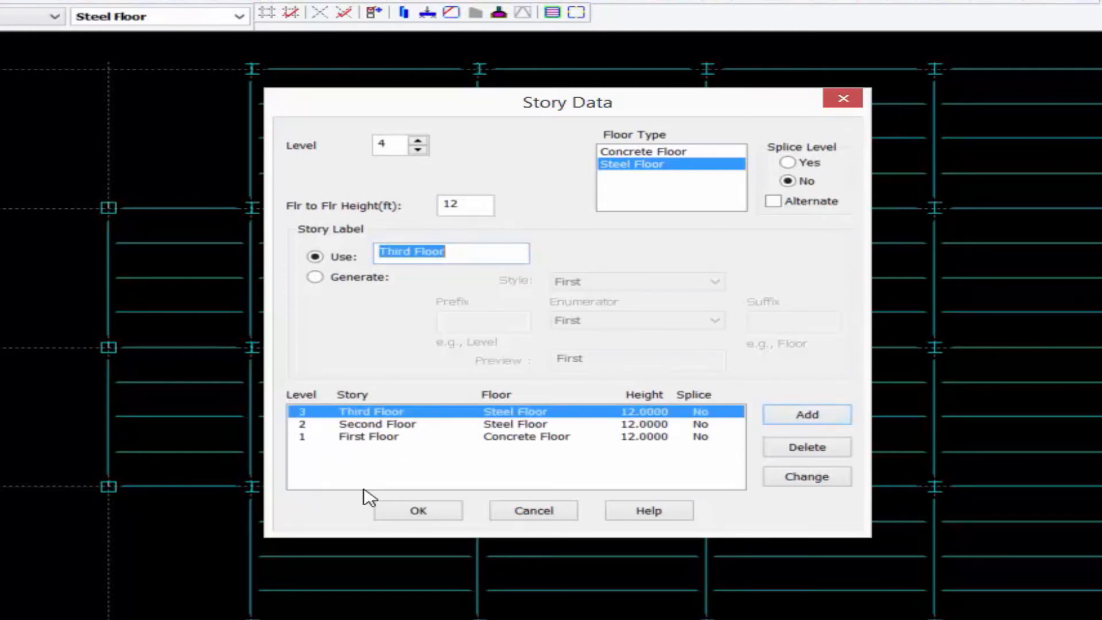
Change Second and Third Floor heights to 11 ft and swap their level order
left_click(377, 423)
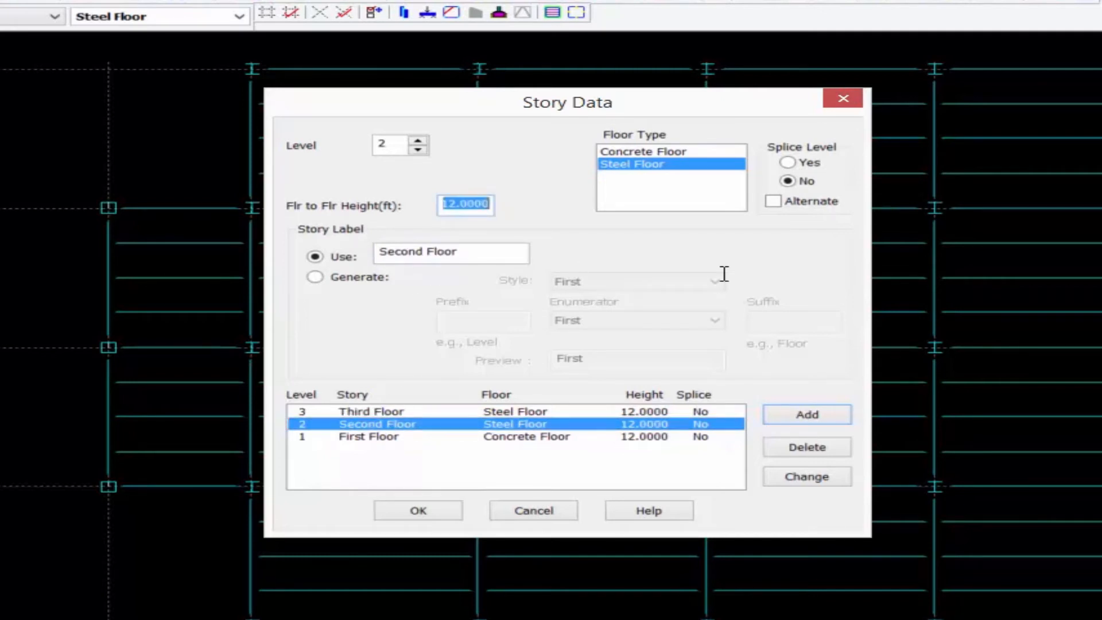
type("11")
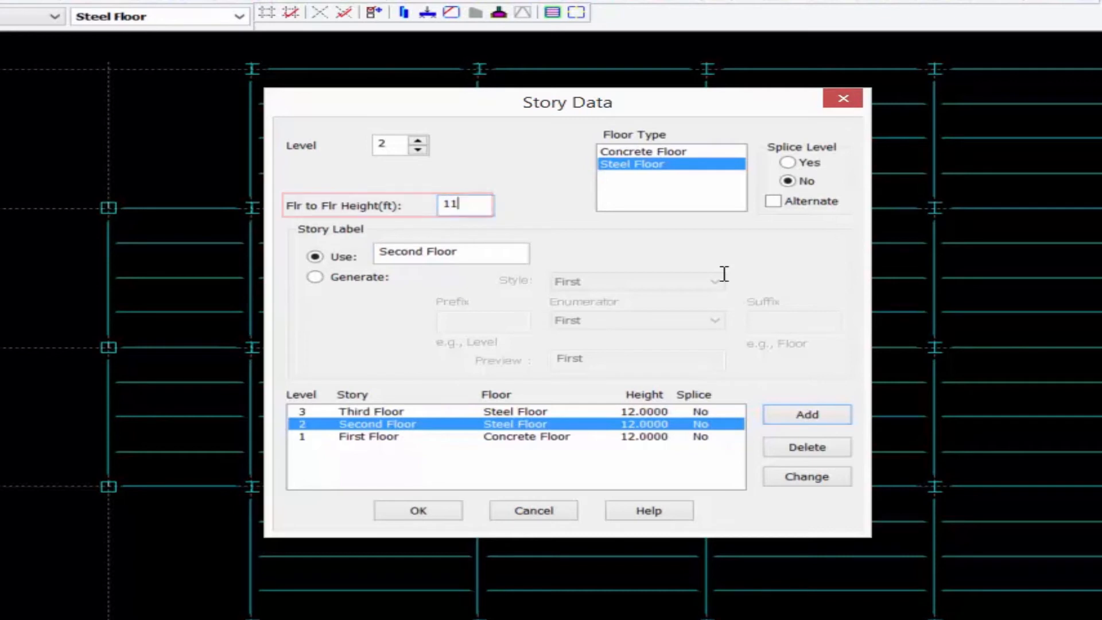
left_click(806, 475)
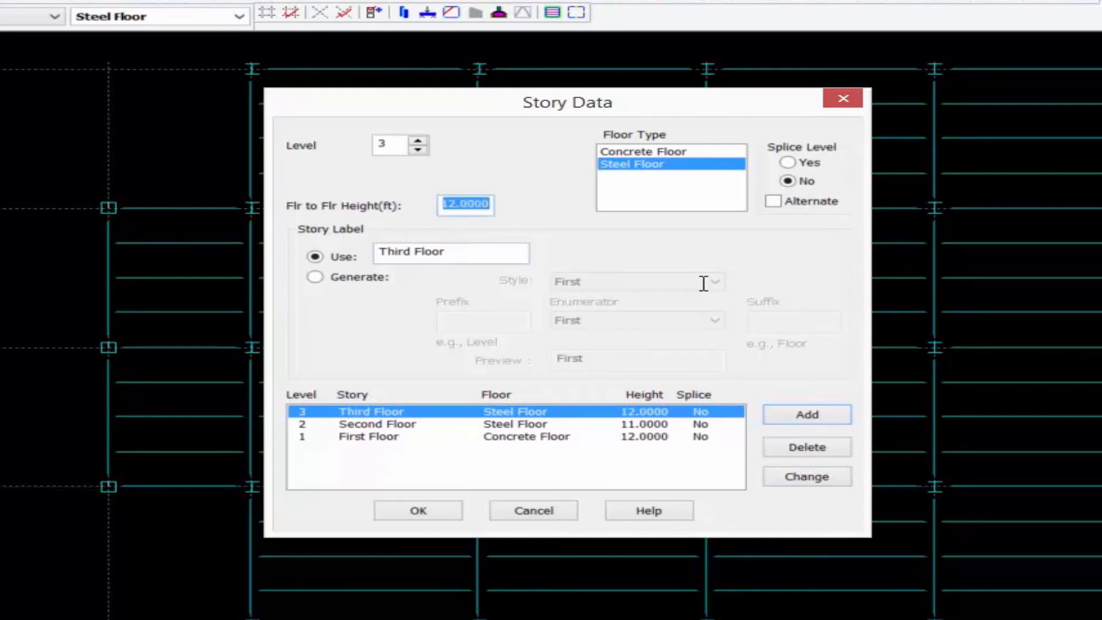
left_click(806, 475)
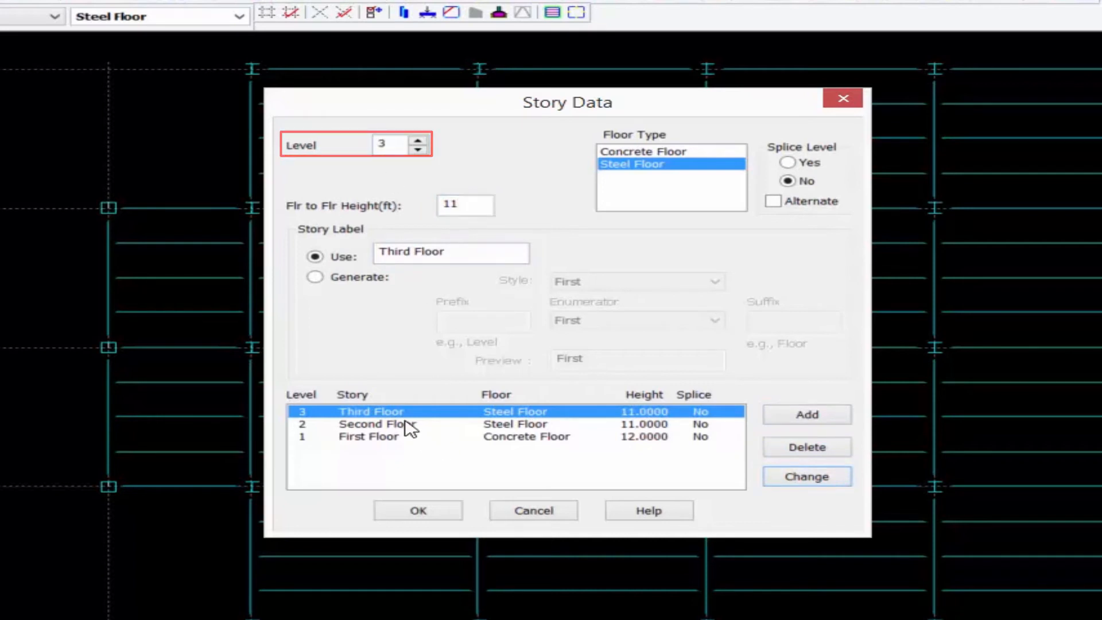
left_click(378, 424)
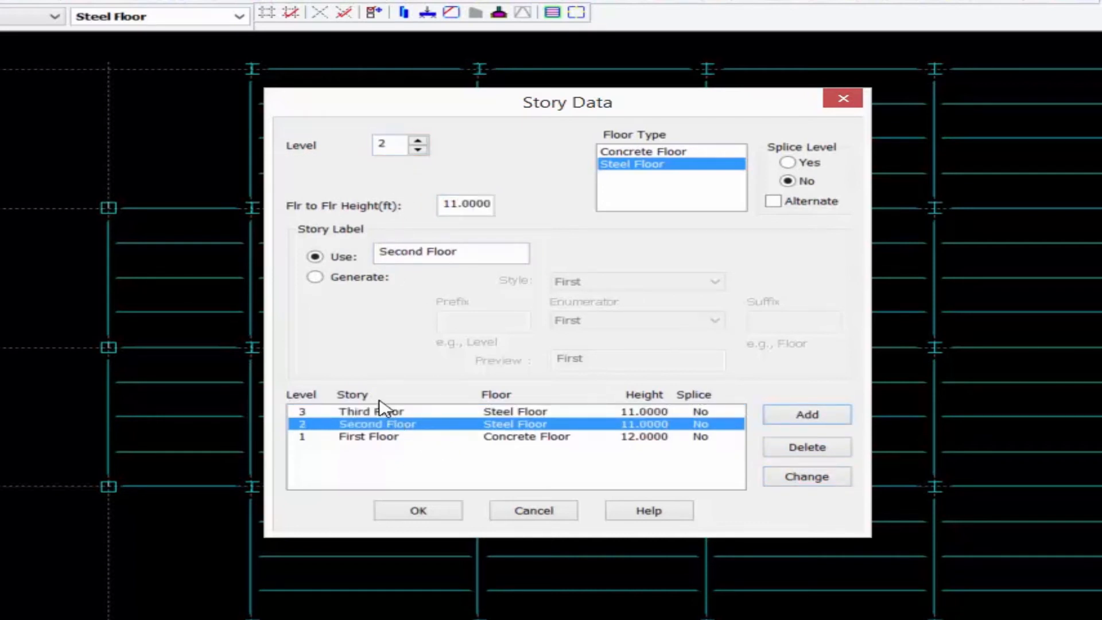
left_click(418, 140)
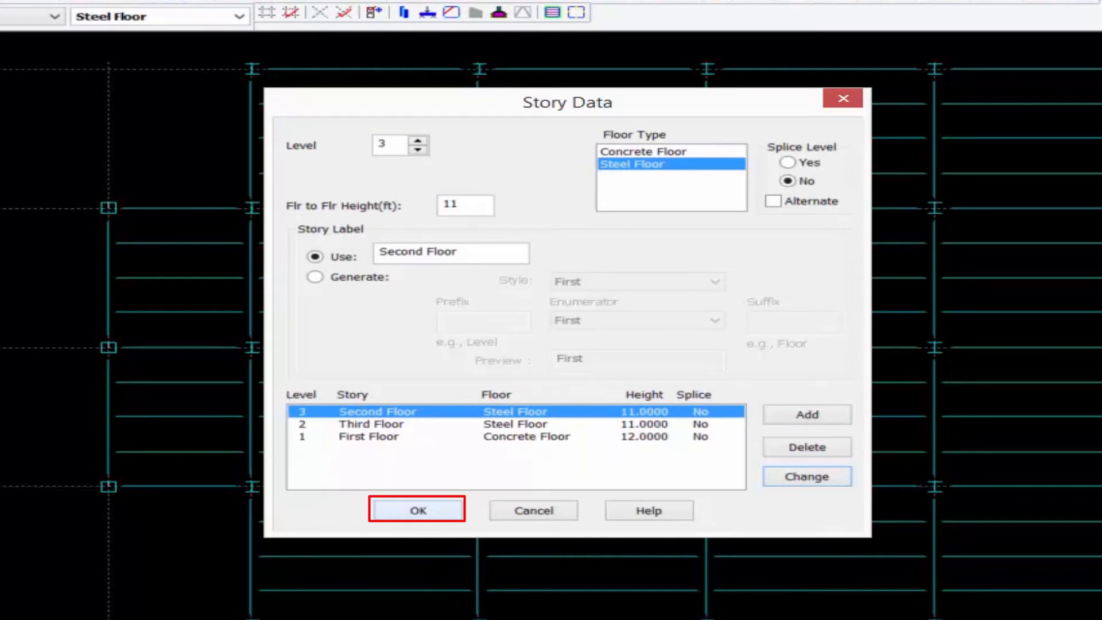
Accept the three-story data and review the frame in RAM 3D Viewer
left_click(415, 509)
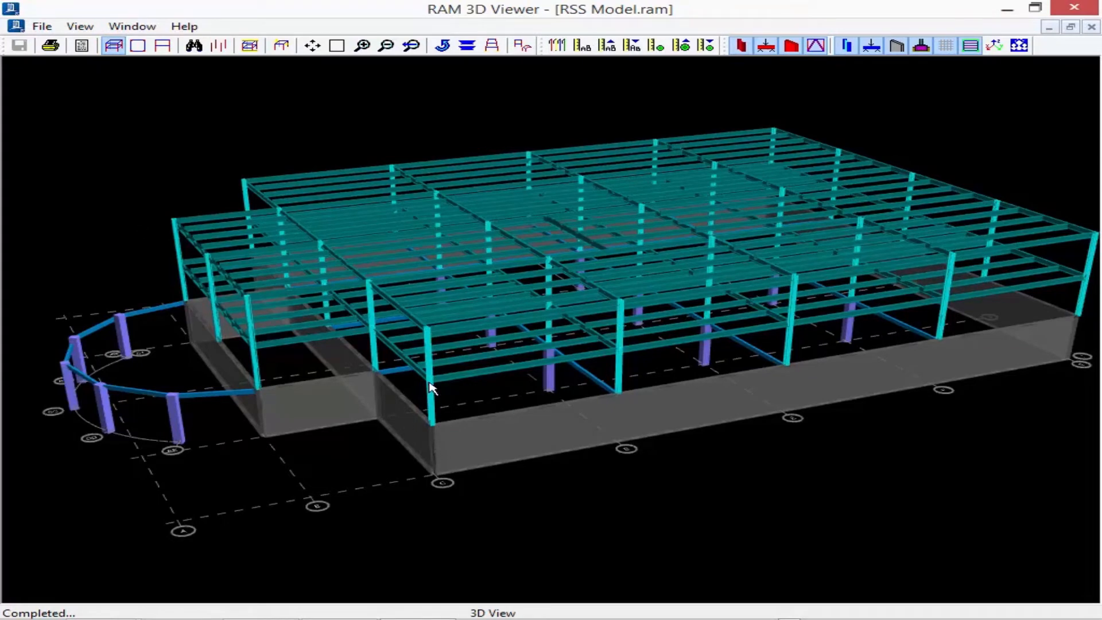
mouse_move(433, 352)
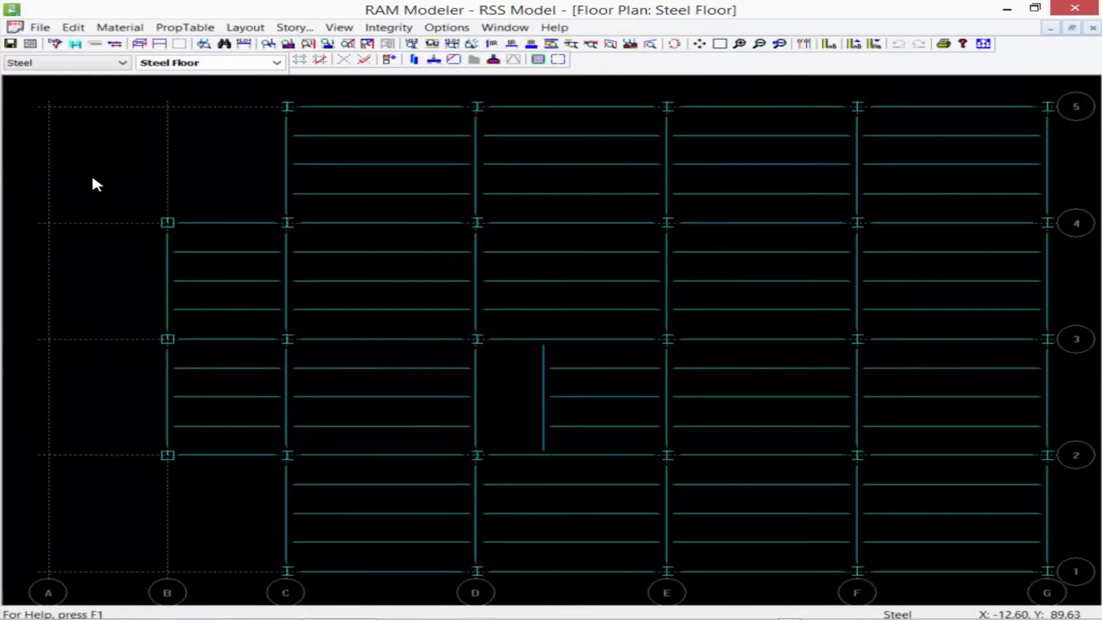
Delete both steel stories, leaving First Floor, and choose Steel Floor as the floor type
left_click(293, 27)
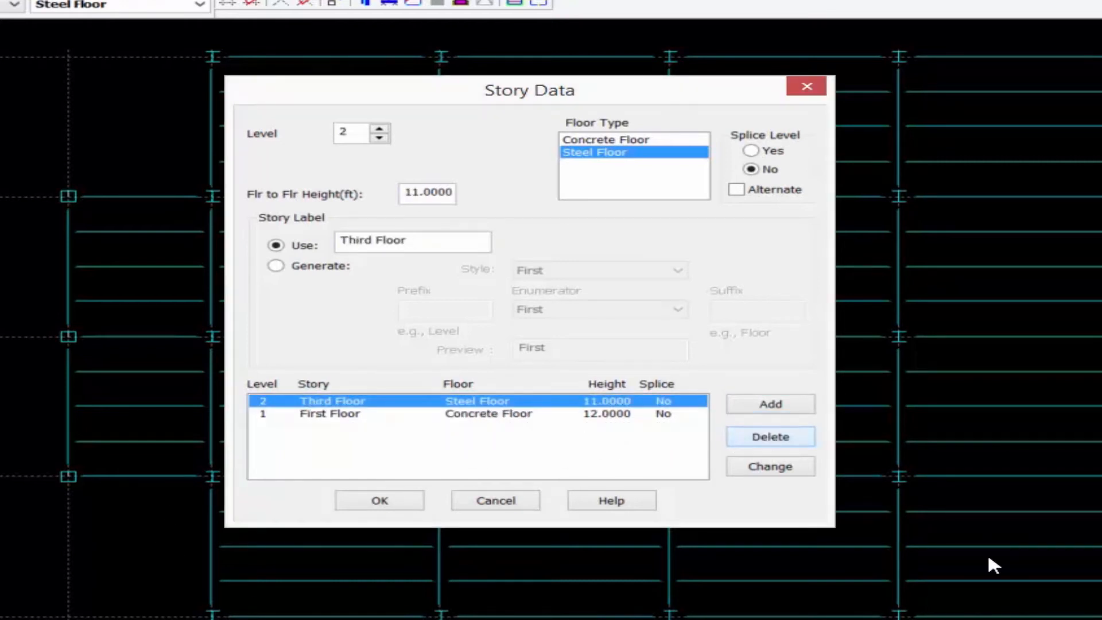
left_click(770, 436)
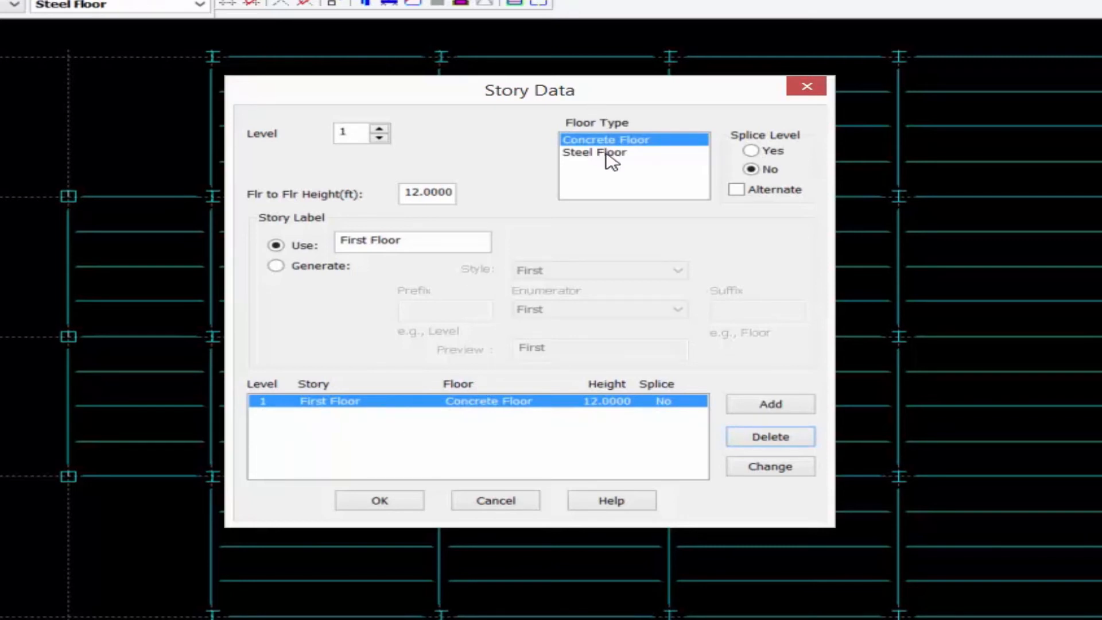
left_click(595, 152)
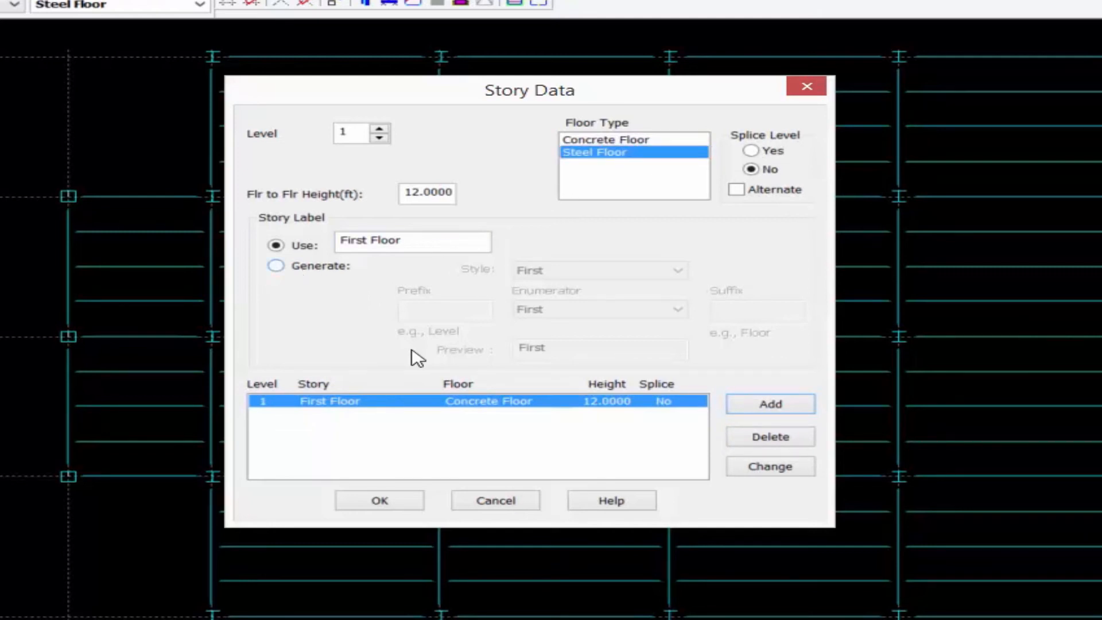
Set generated story labels for levels 2 to 12 with Splice Level Yes
left_click(276, 265)
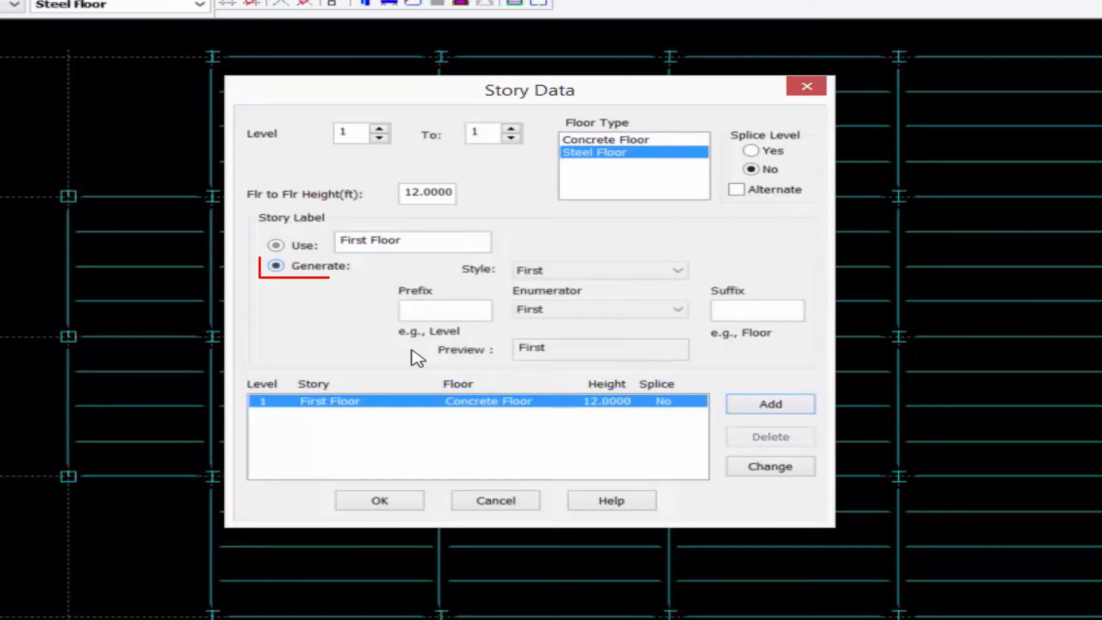
left_click(275, 265)
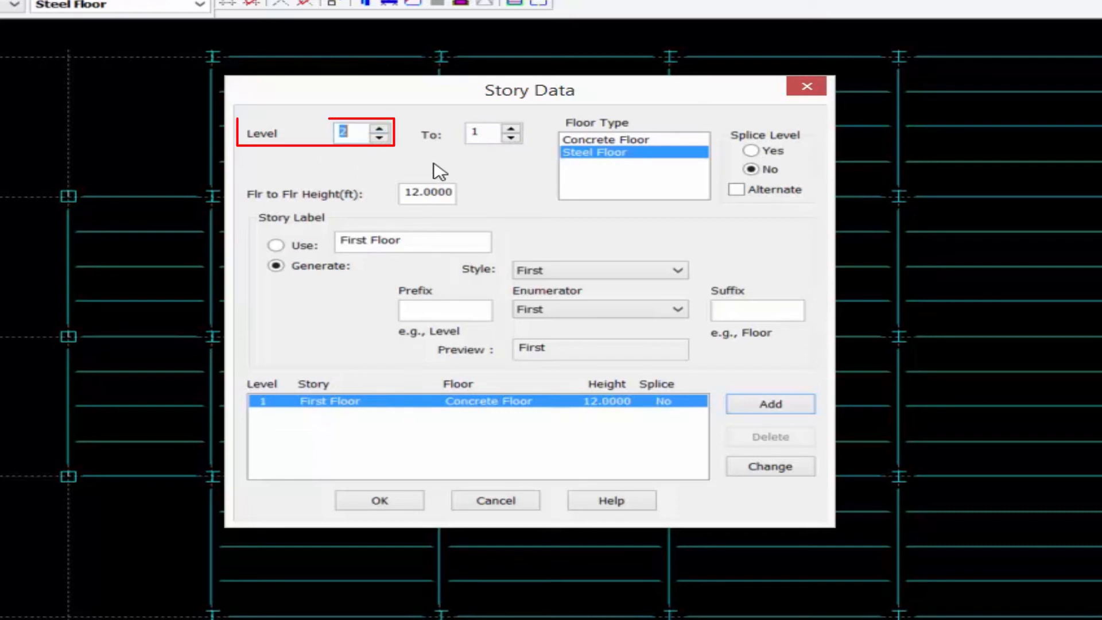
left_click(483, 133)
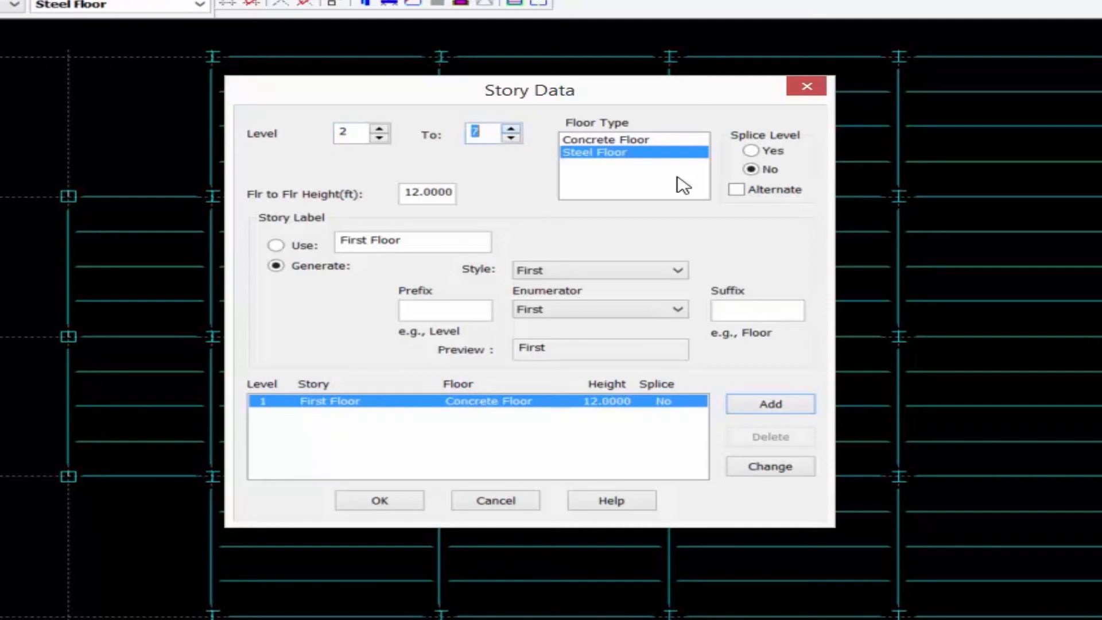
type("12")
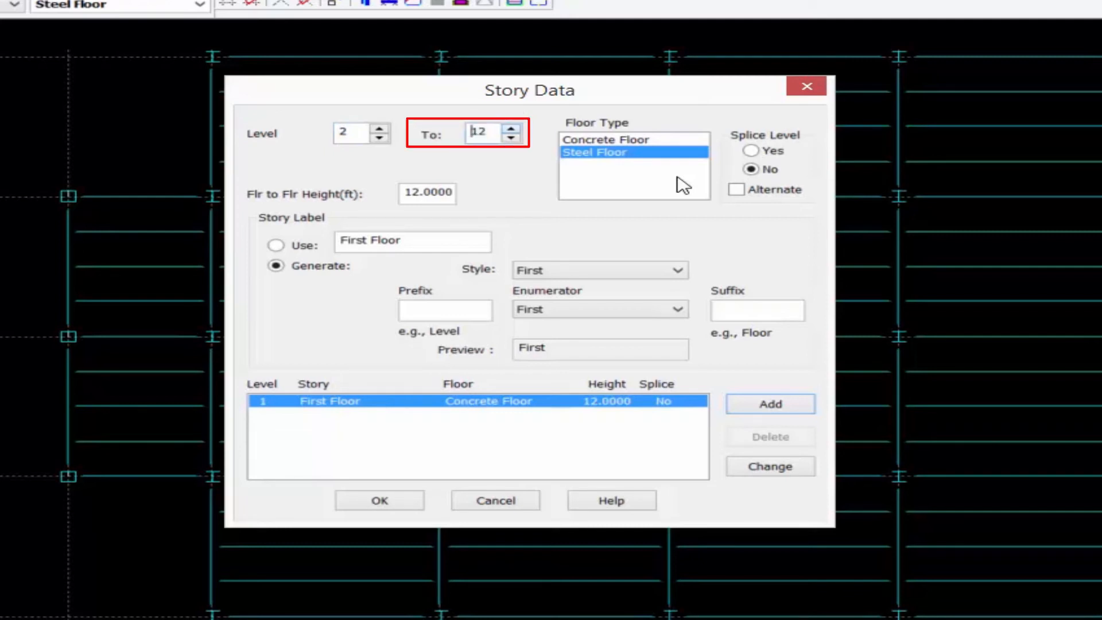
left_click(484, 133)
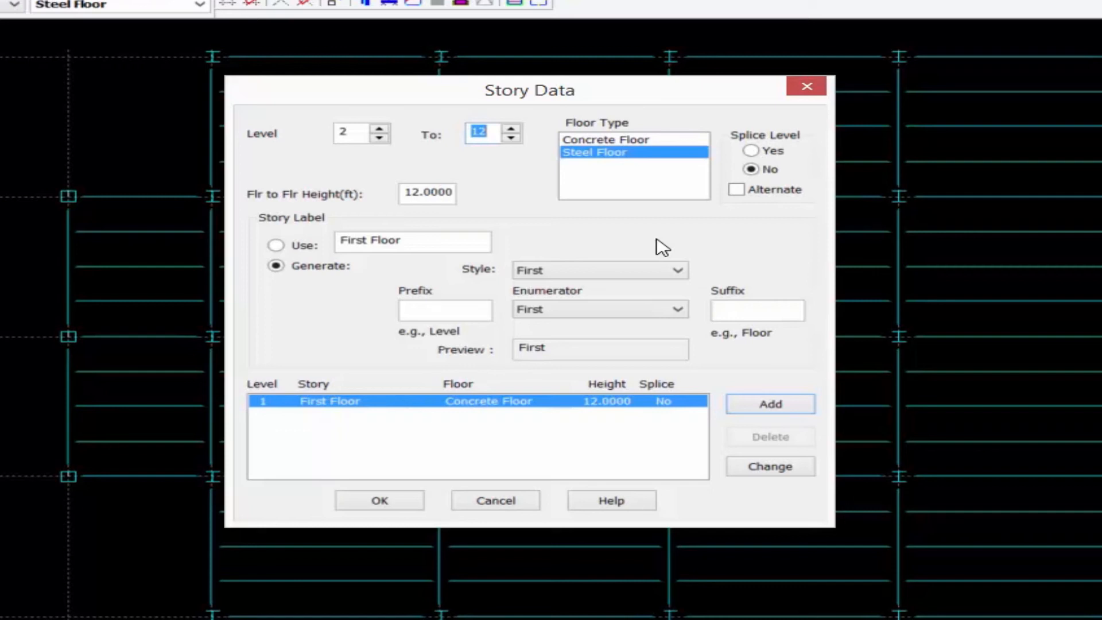
left_click(751, 150)
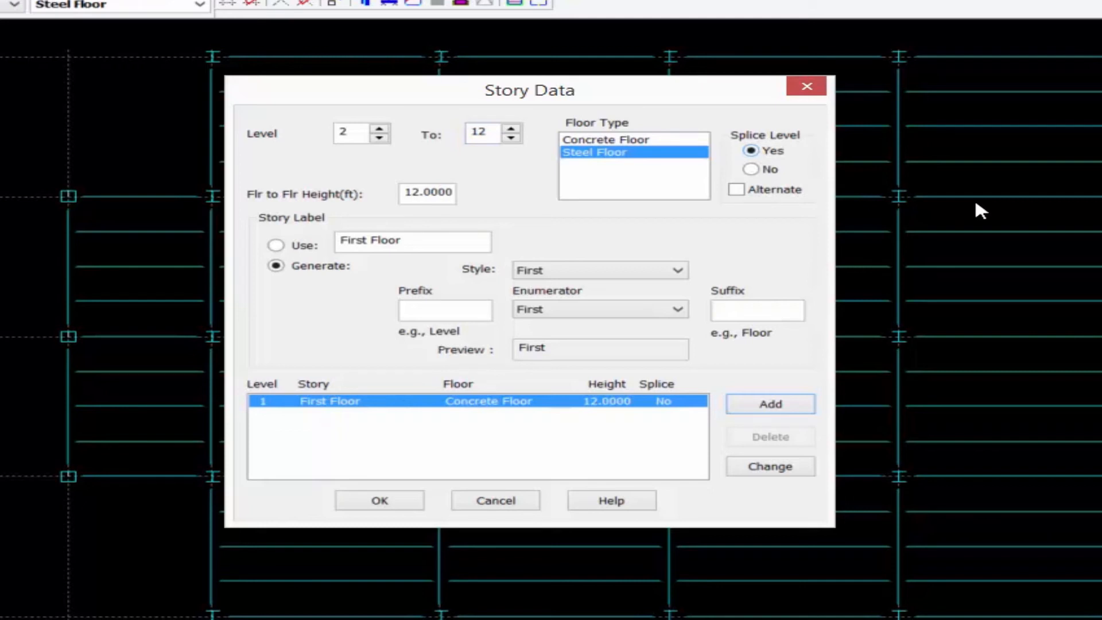
Enable Alternate splices, set suffix 'Floor' and clear the prefix so labels read 'Second Floor'
left_click(736, 189)
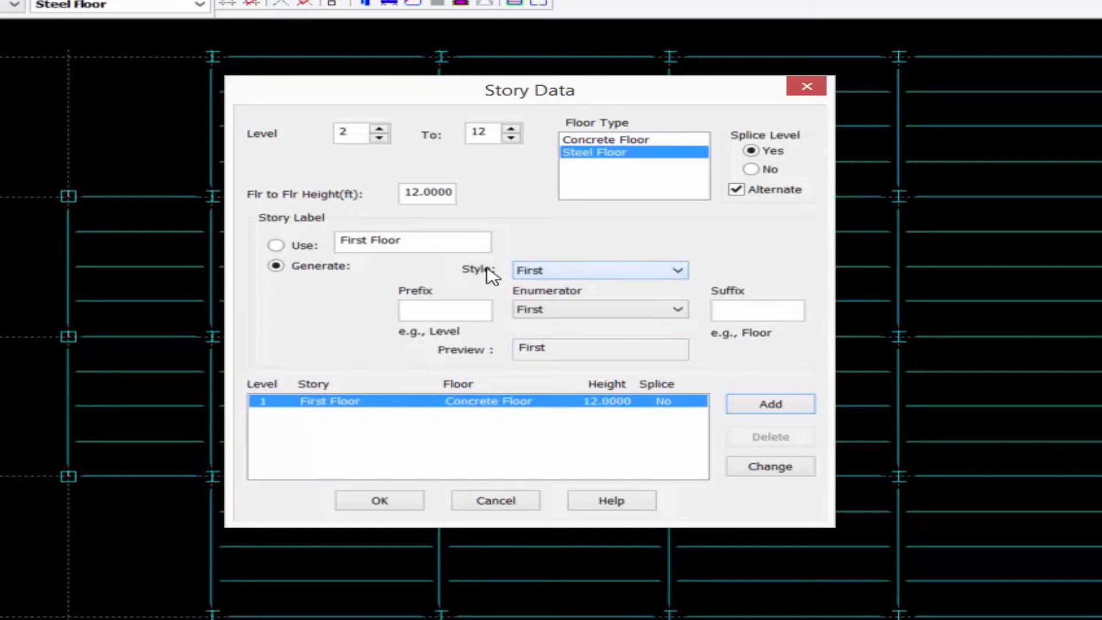
mouse_move(520, 273)
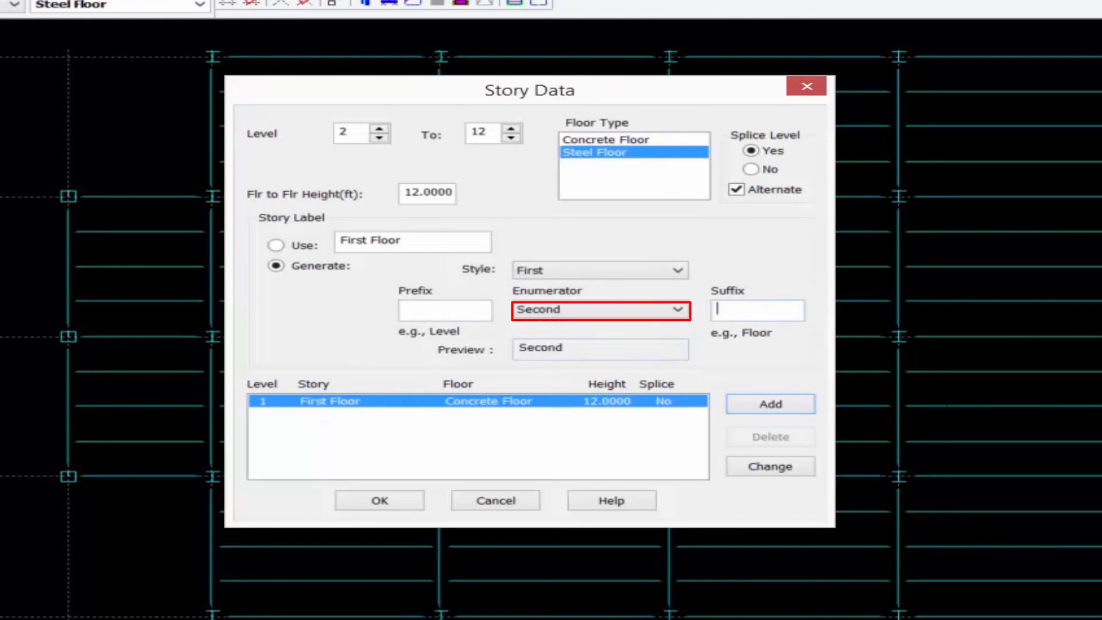
type("Floor")
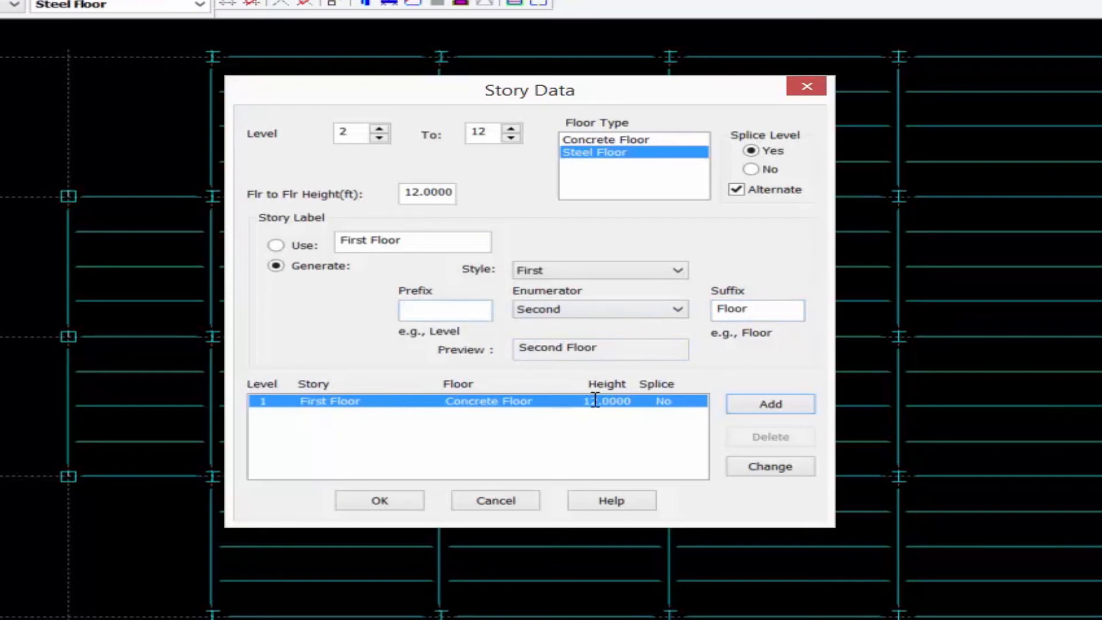
type("2")
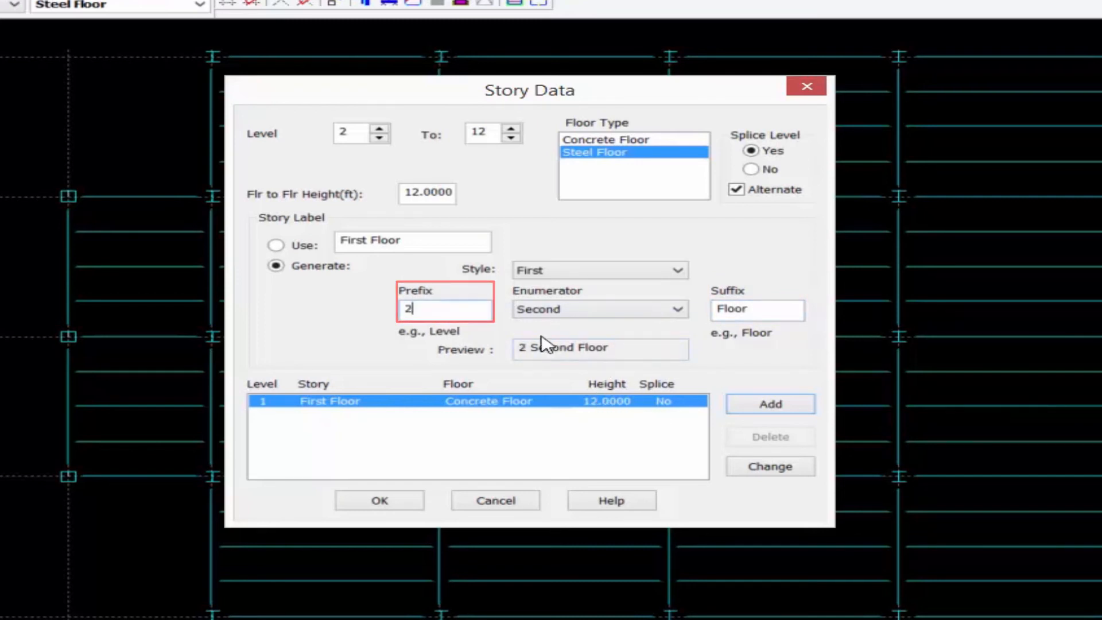
key("Backspace")
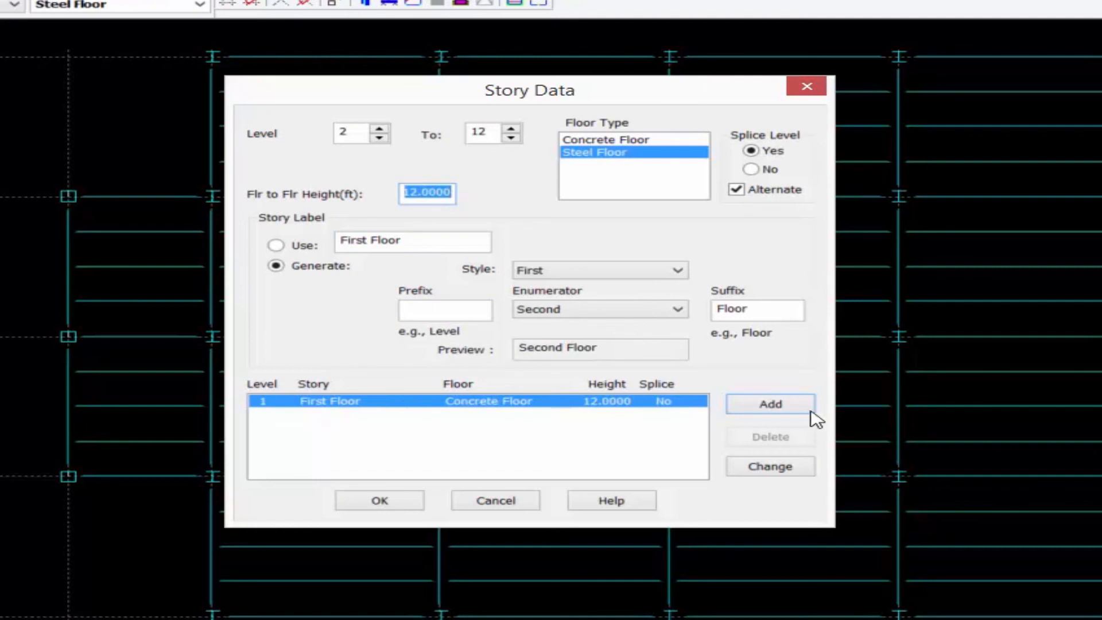
Add generated stories Second through Twelfth Floor, review the list and accept the story data
left_click(769, 404)
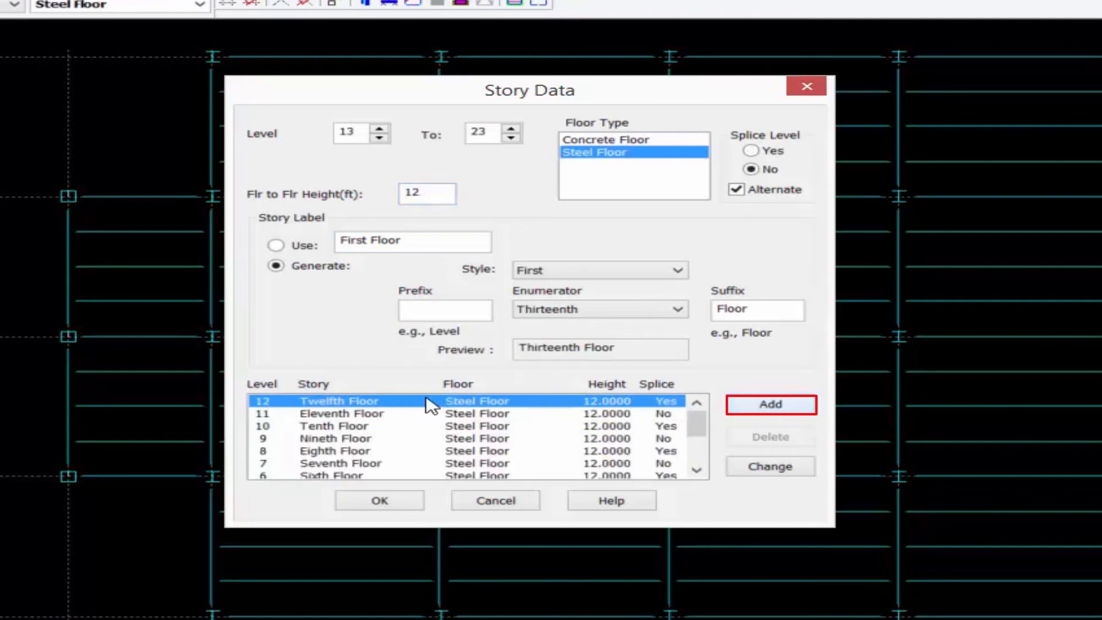
scroll("down", 3)
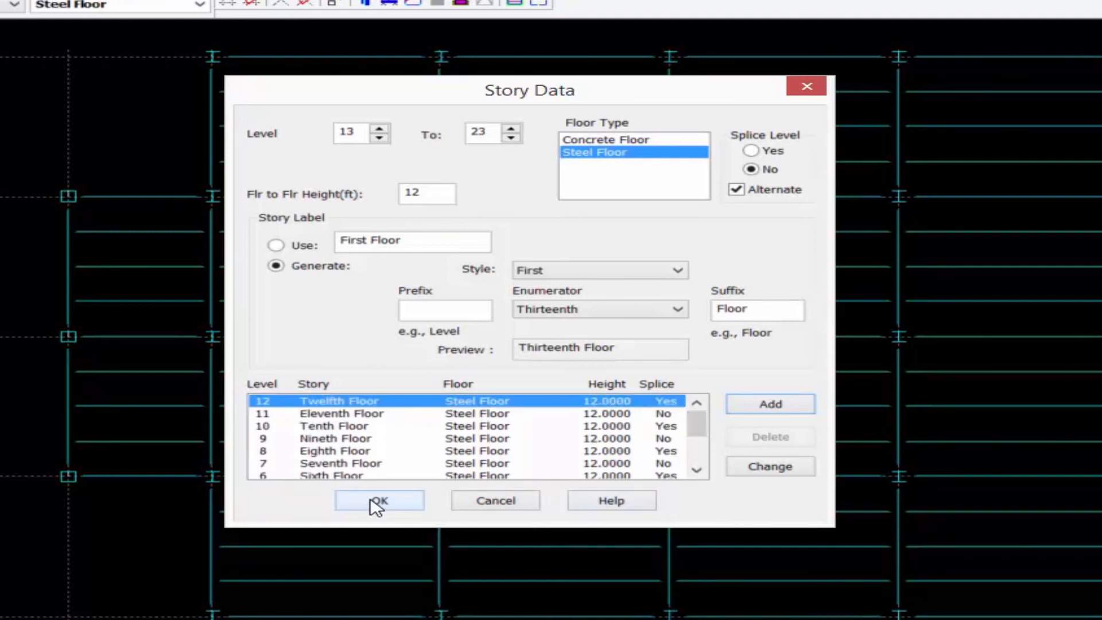
left_click(379, 500)
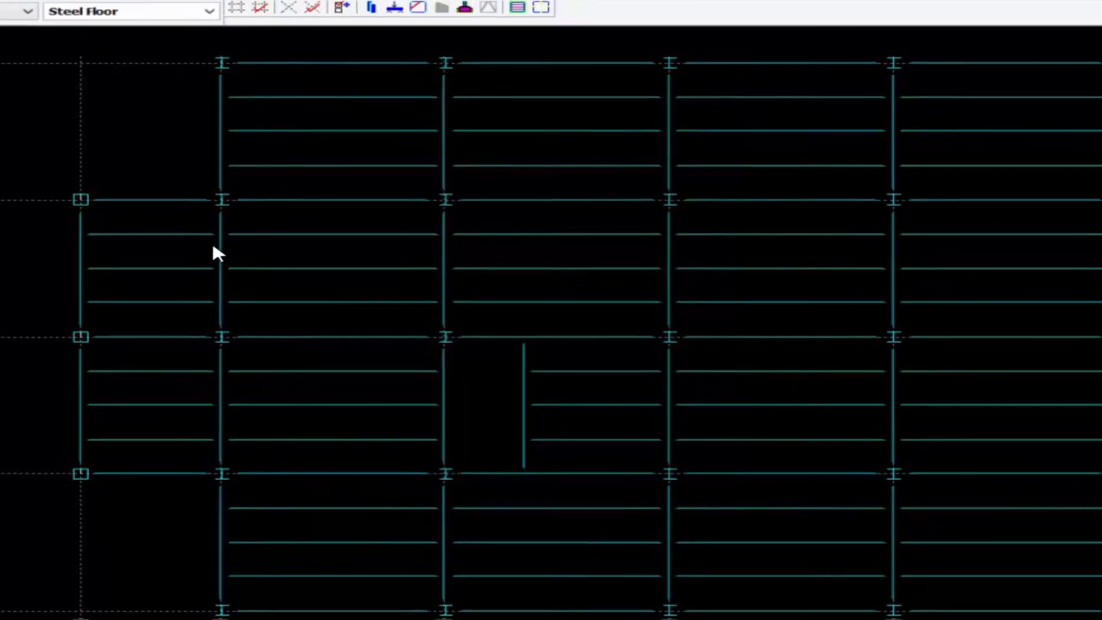